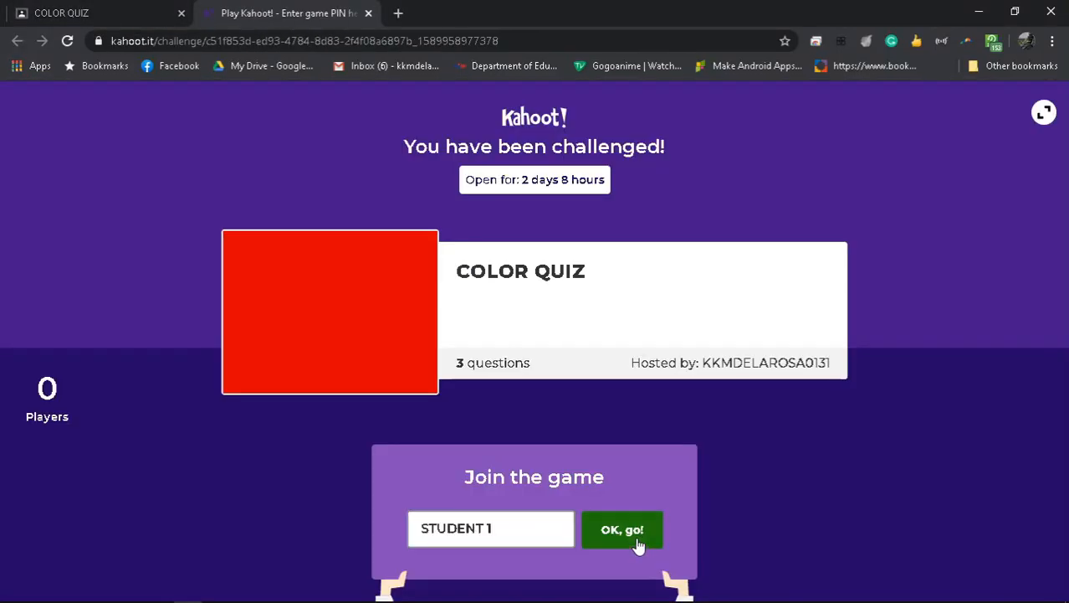
Join the COLOR QUIZ challenge under the nickname STUDENT 1.
left_click(621, 529)
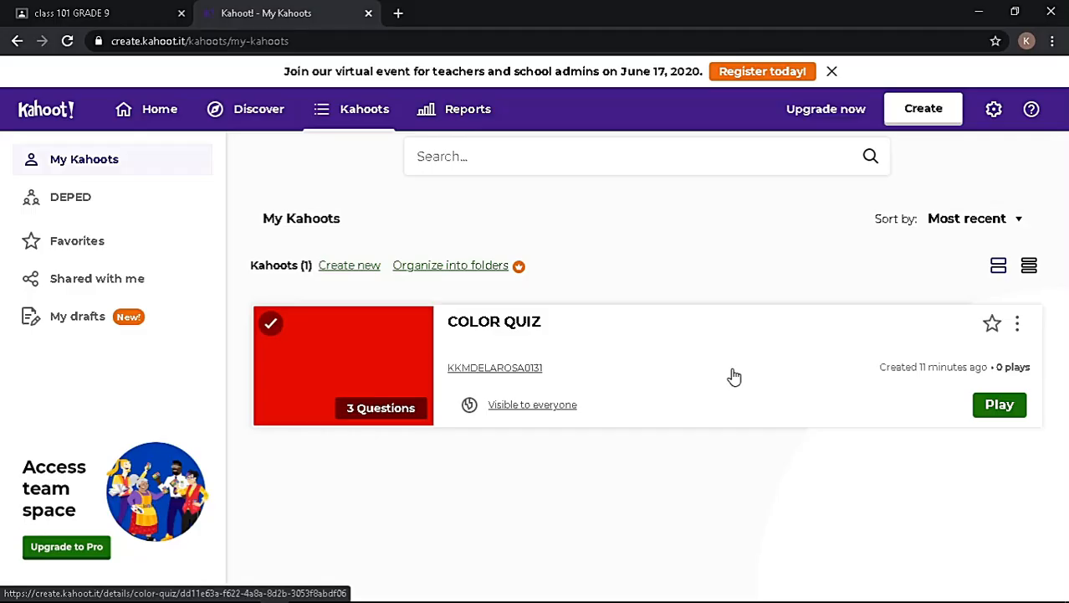
mouse_move(748, 375)
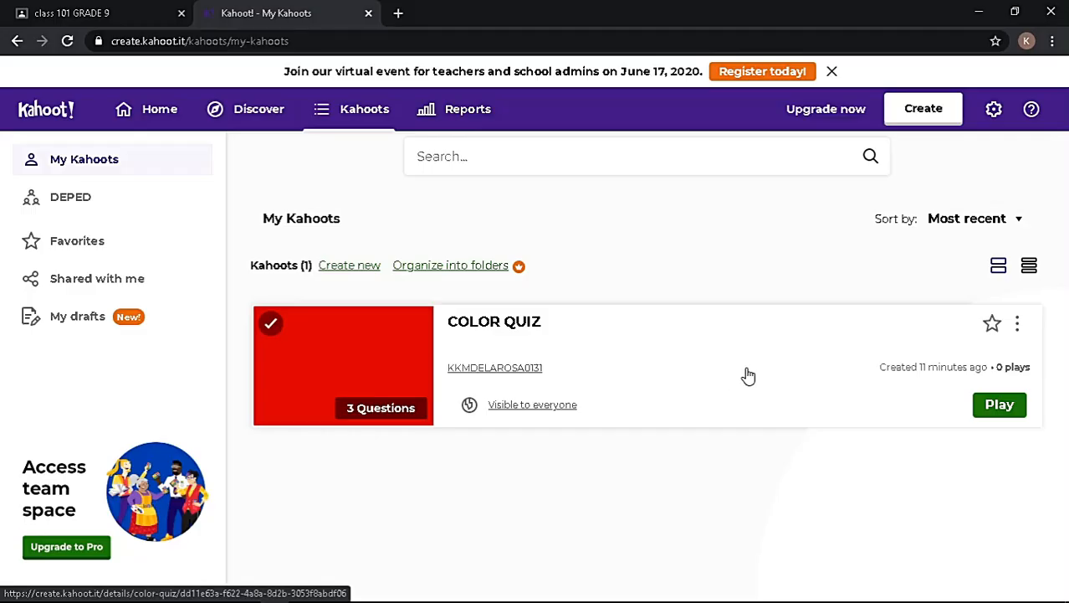
Choose the Assign play mode for COLOR QUIZ as a self-paced challenge.
left_click(999, 403)
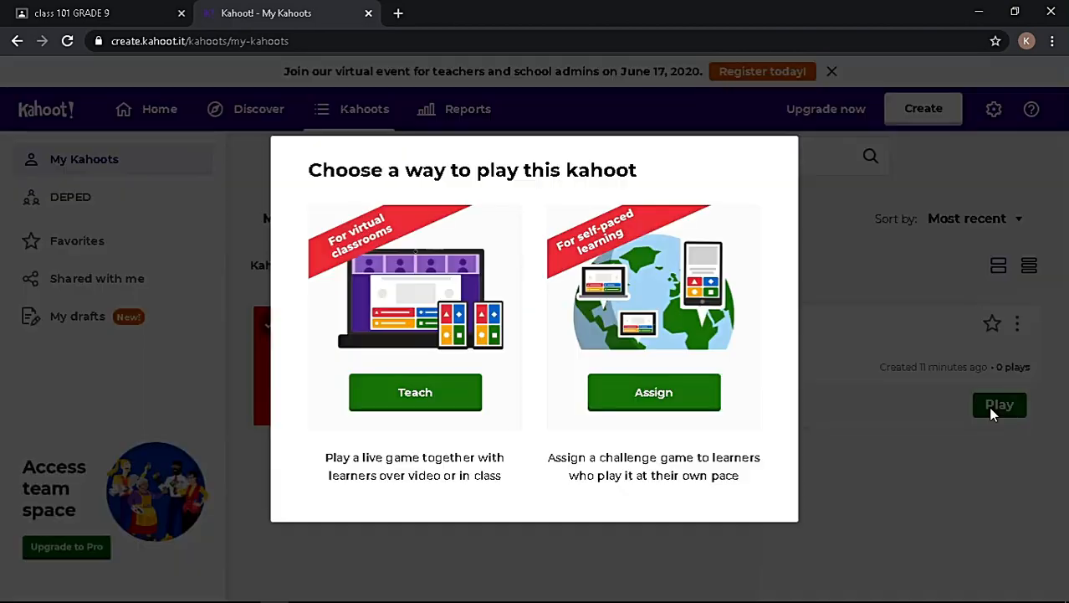
mouse_move(654, 393)
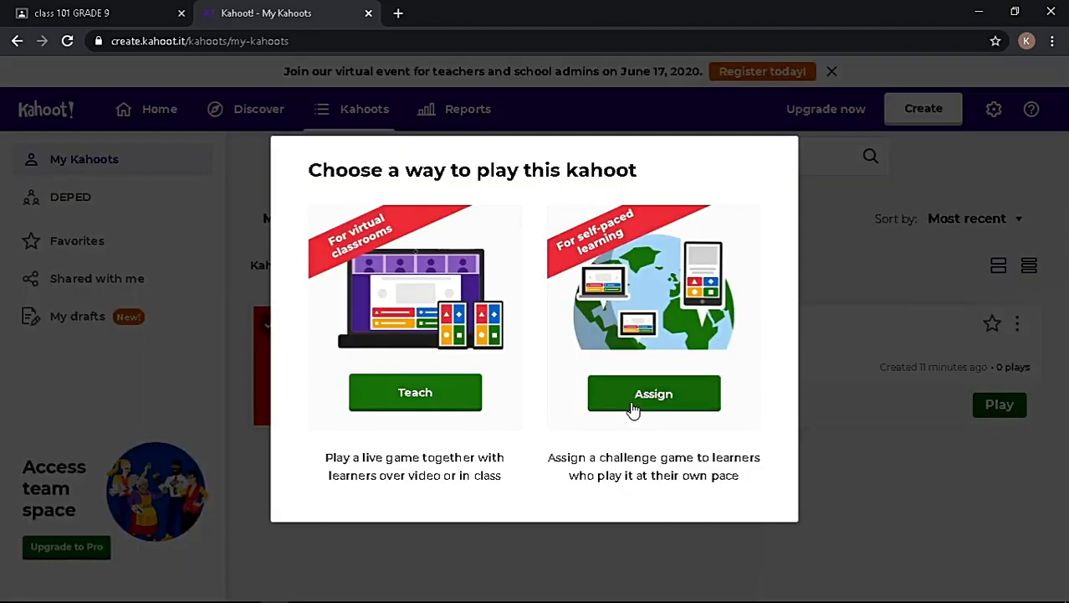
left_click(654, 393)
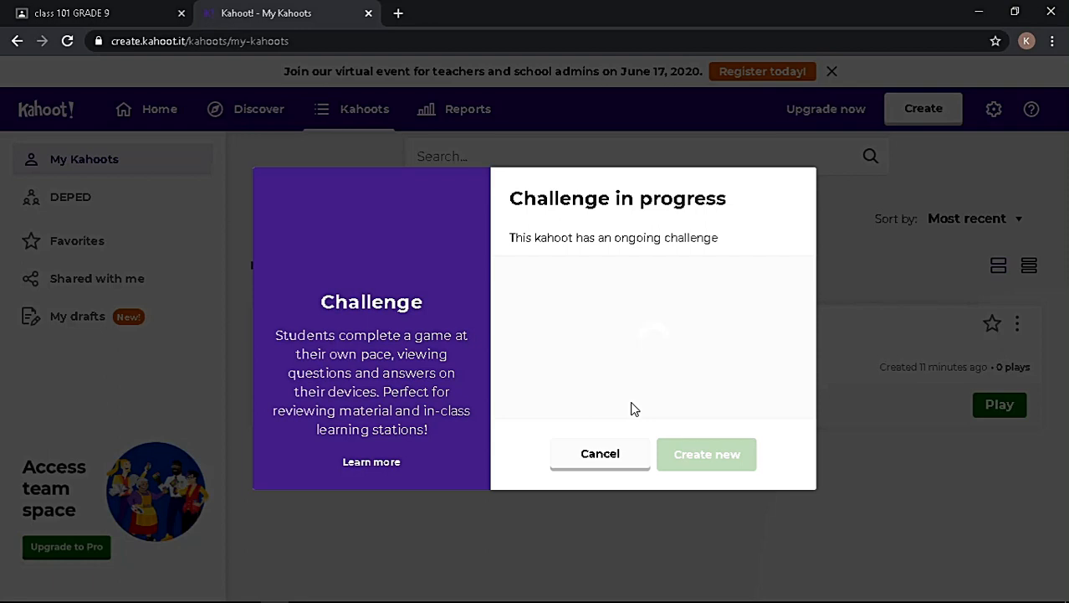
Create a new challenge due 23 May at 12:00 AM with the question timer off.
left_click(706, 454)
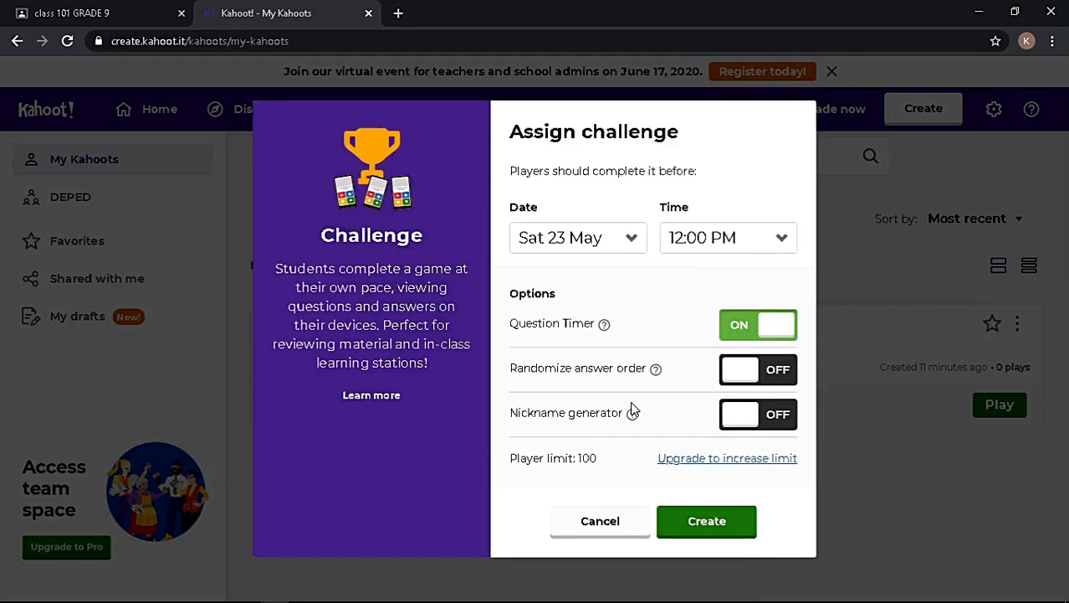
mouse_move(640, 249)
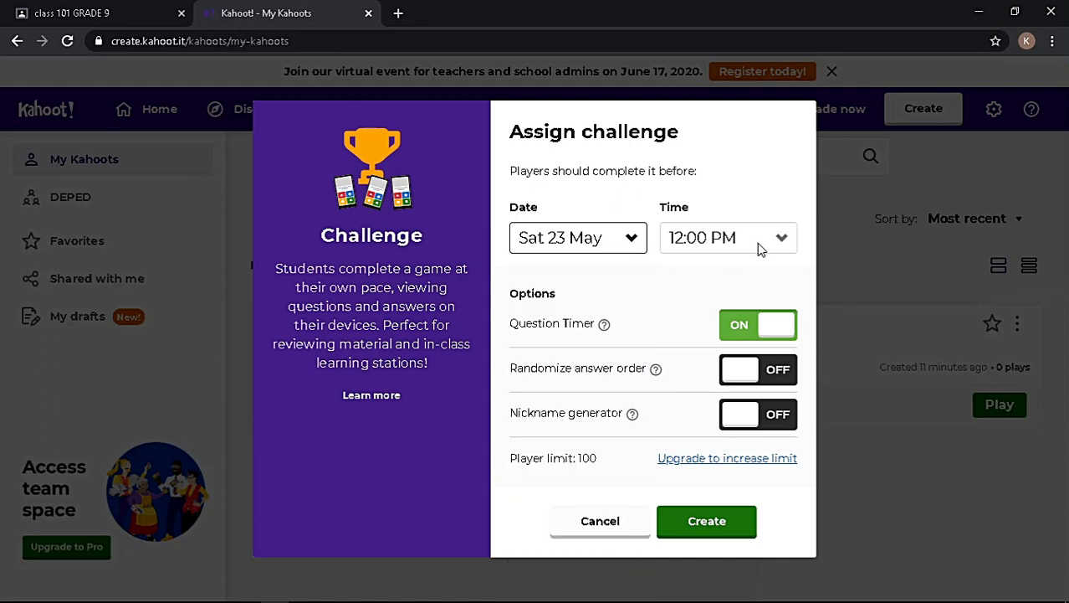
left_click(728, 238)
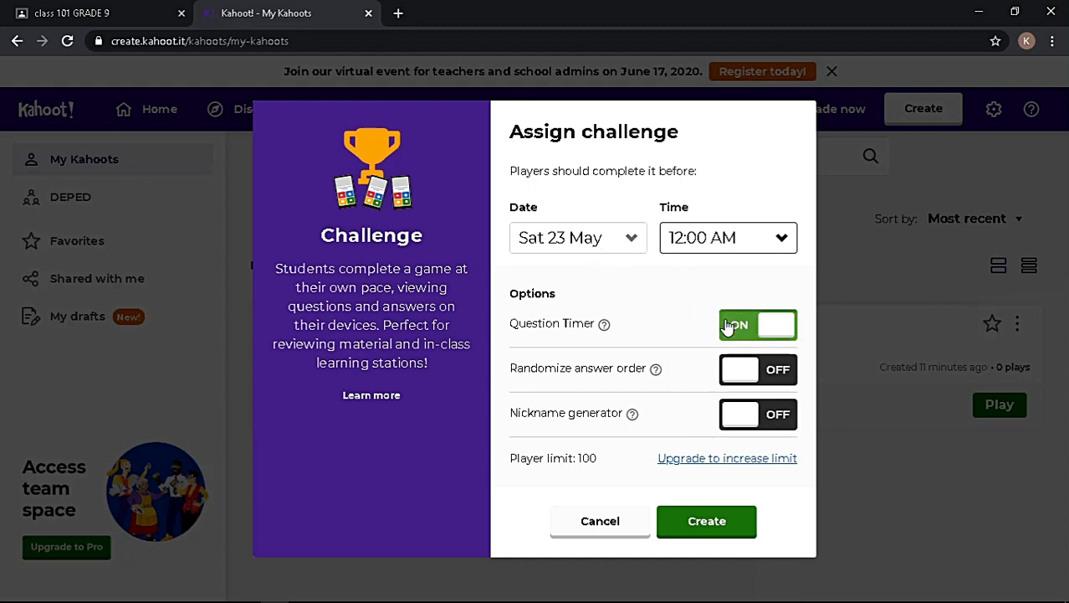
left_click(756, 325)
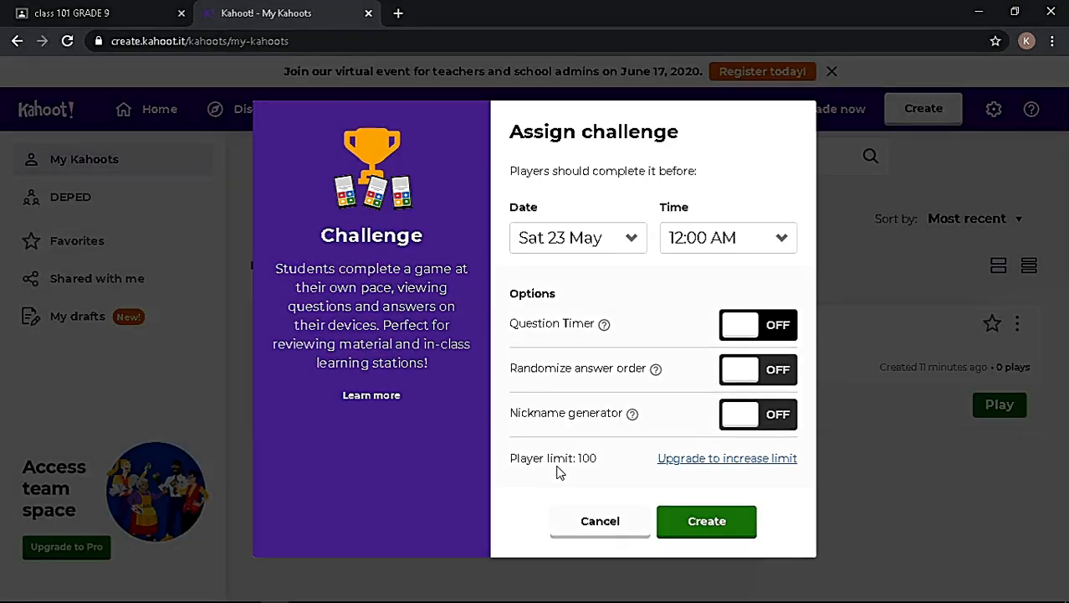
mouse_move(706, 522)
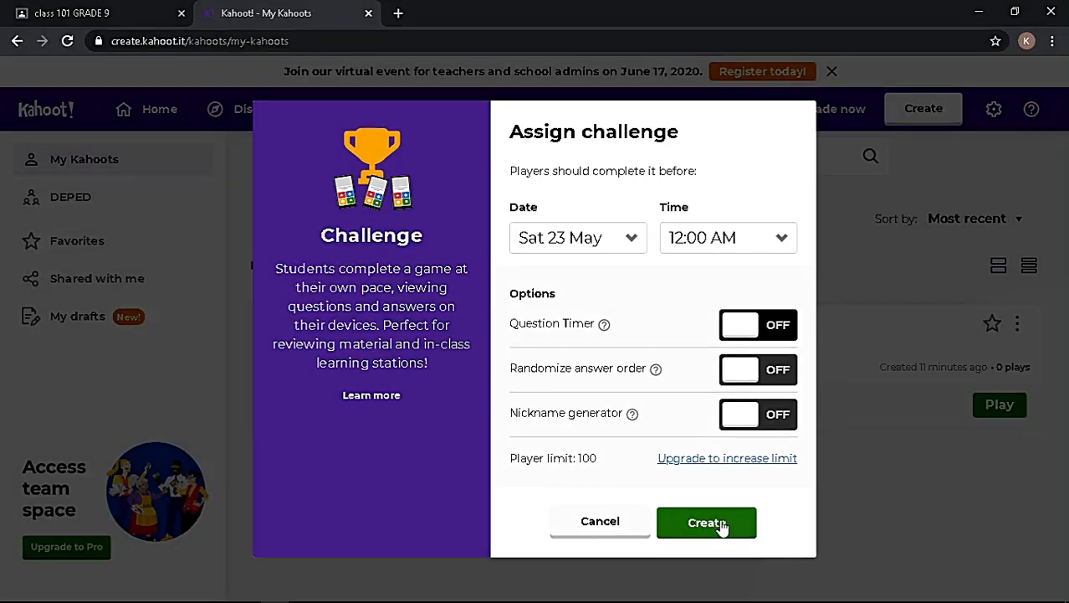
left_click(707, 523)
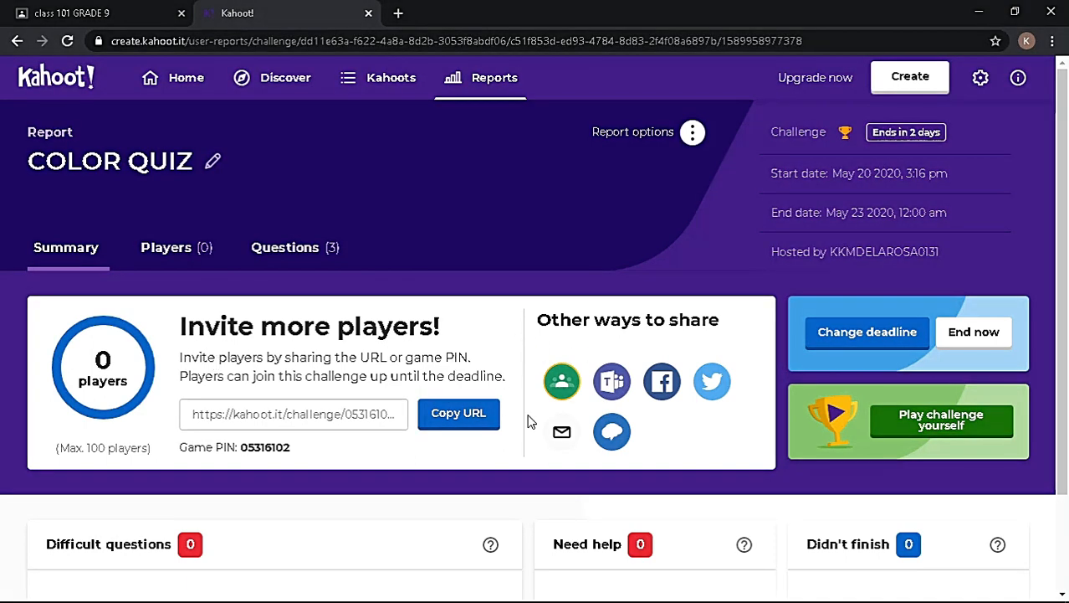
mouse_move(562, 382)
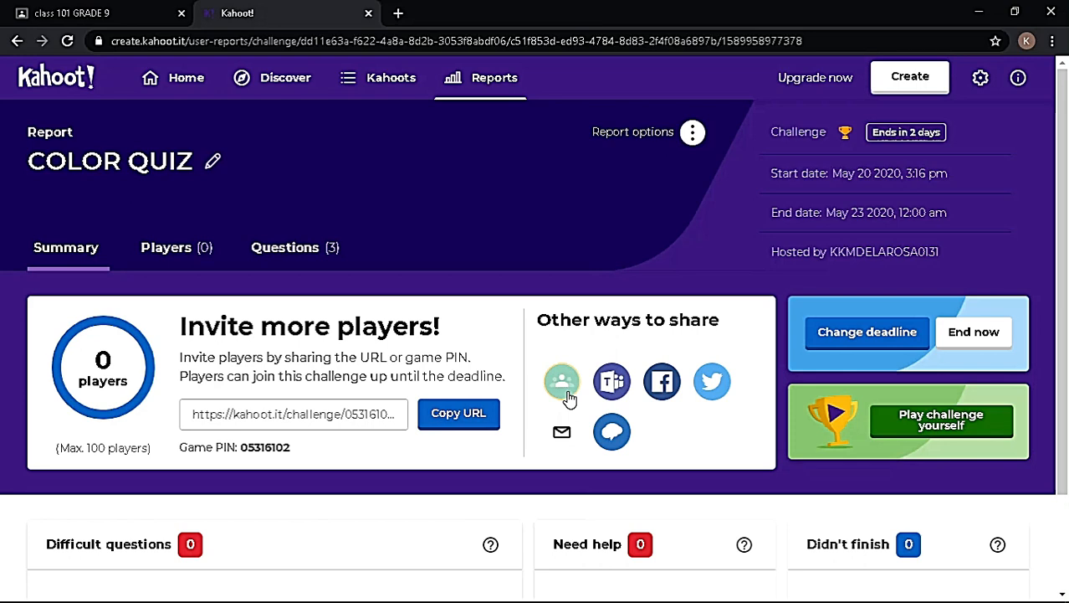
Share the challenge to Google Classroom class 101 with the Create assignment action.
left_click(562, 381)
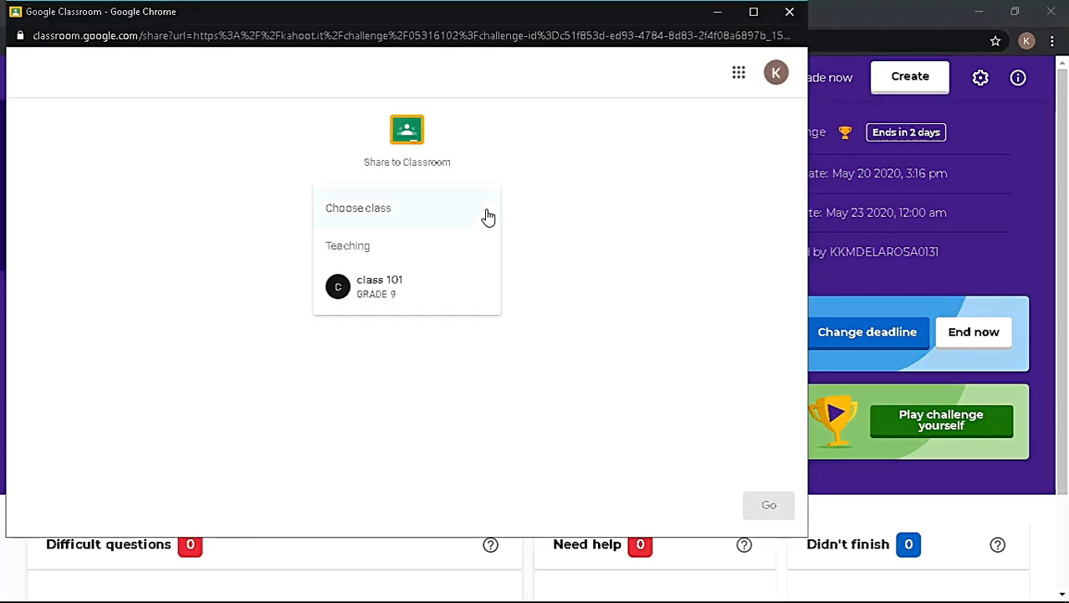
left_click(379, 285)
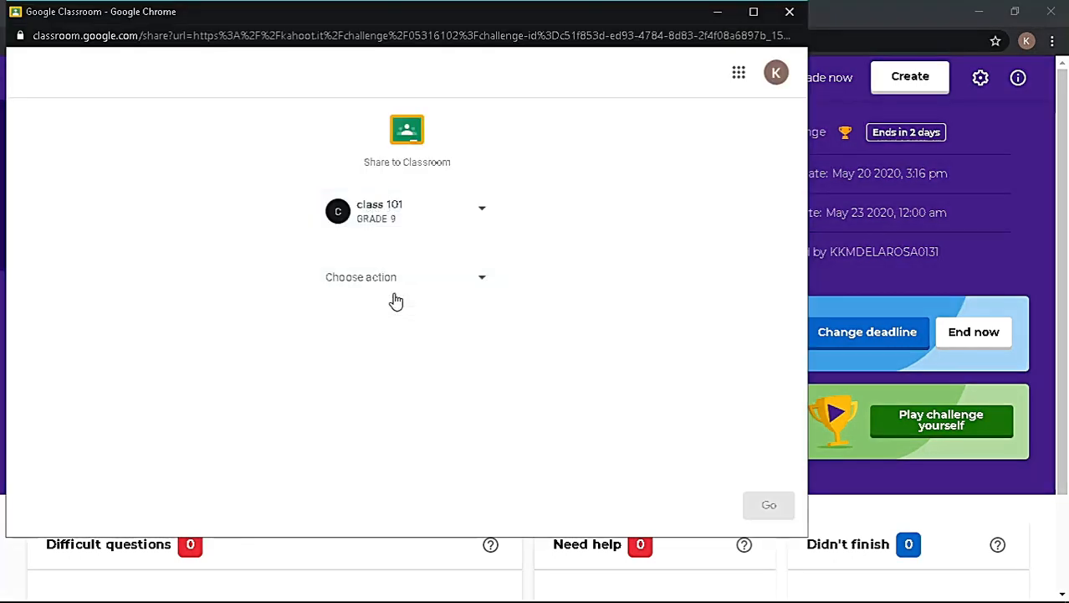
left_click(405, 277)
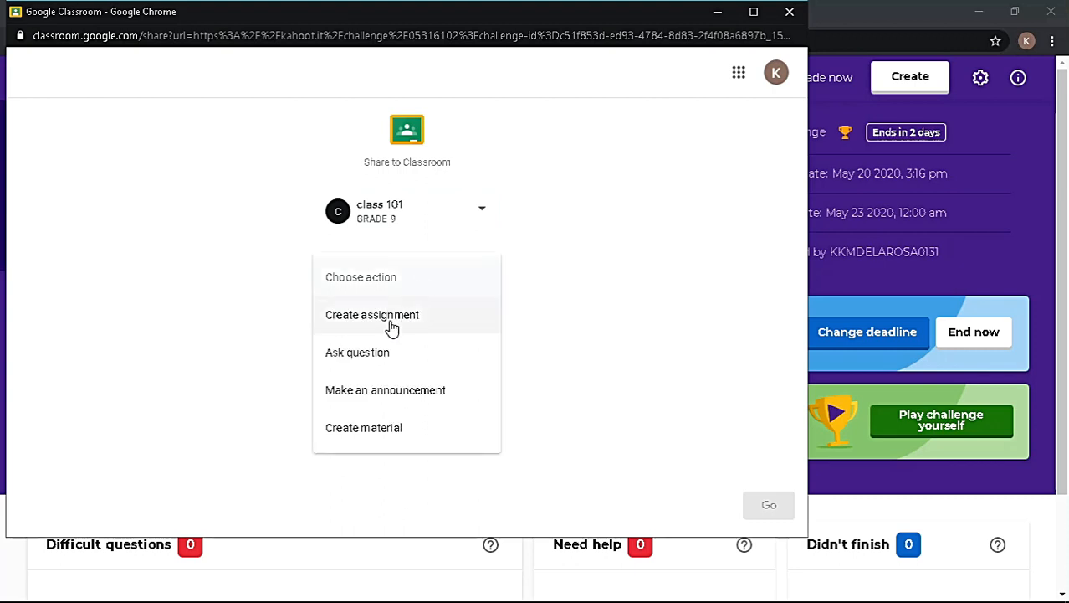
left_click(372, 314)
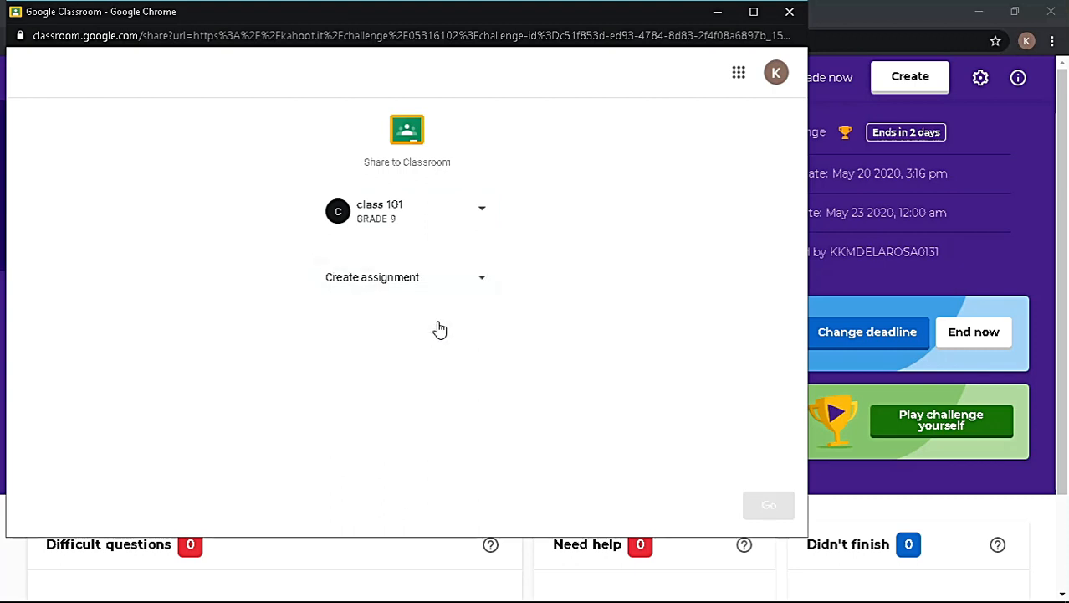
mouse_move(768, 505)
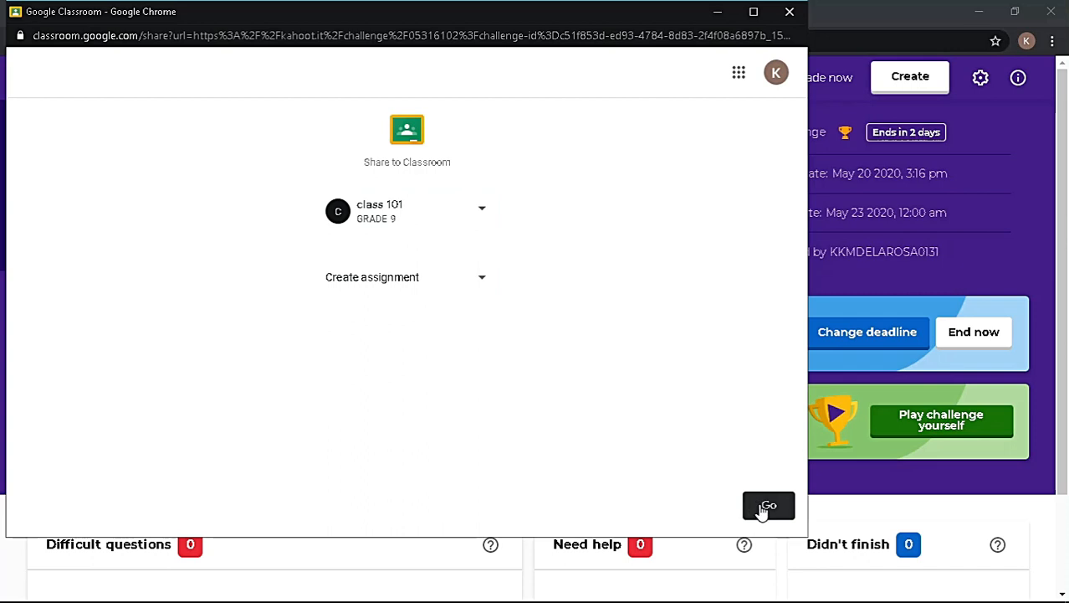
Fill the class 101 assignment form: title COLOR QUIZ, due May 23 at 12:00 AM.
left_click(767, 506)
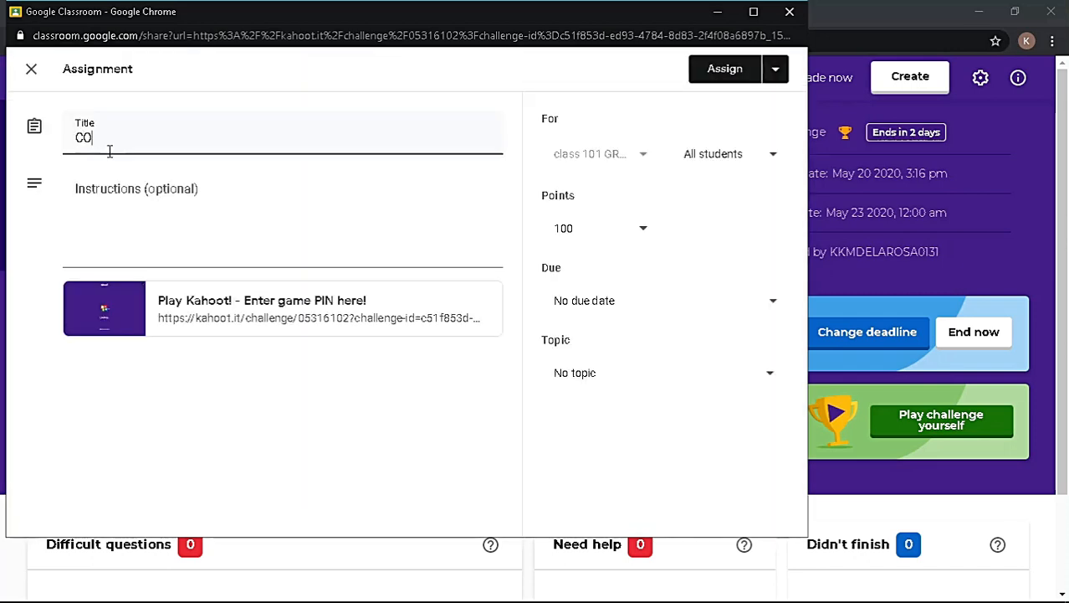
type("LOR QUIZ")
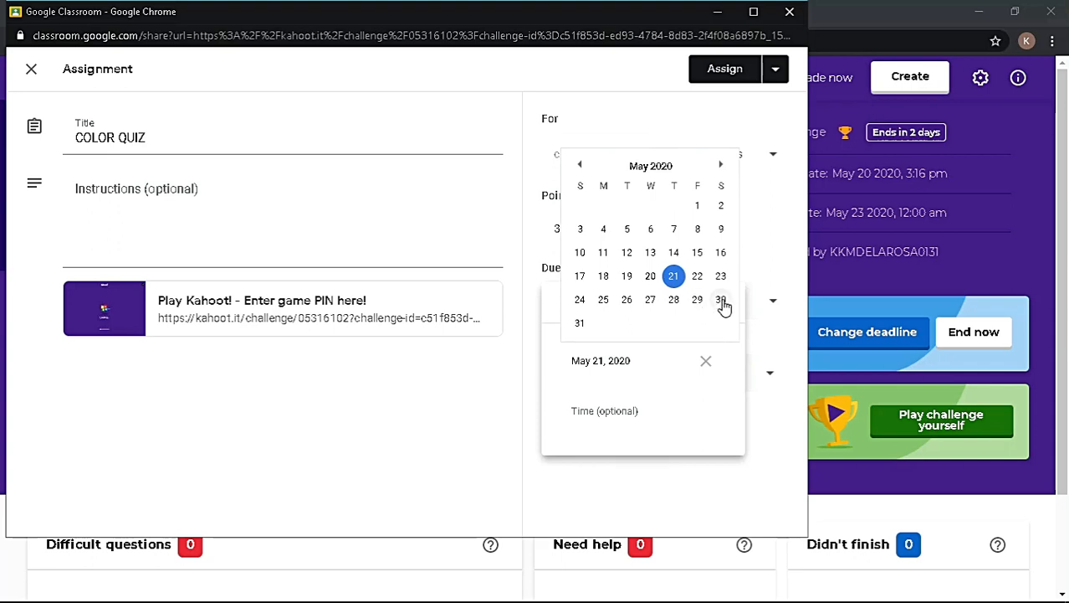
left_click(720, 275)
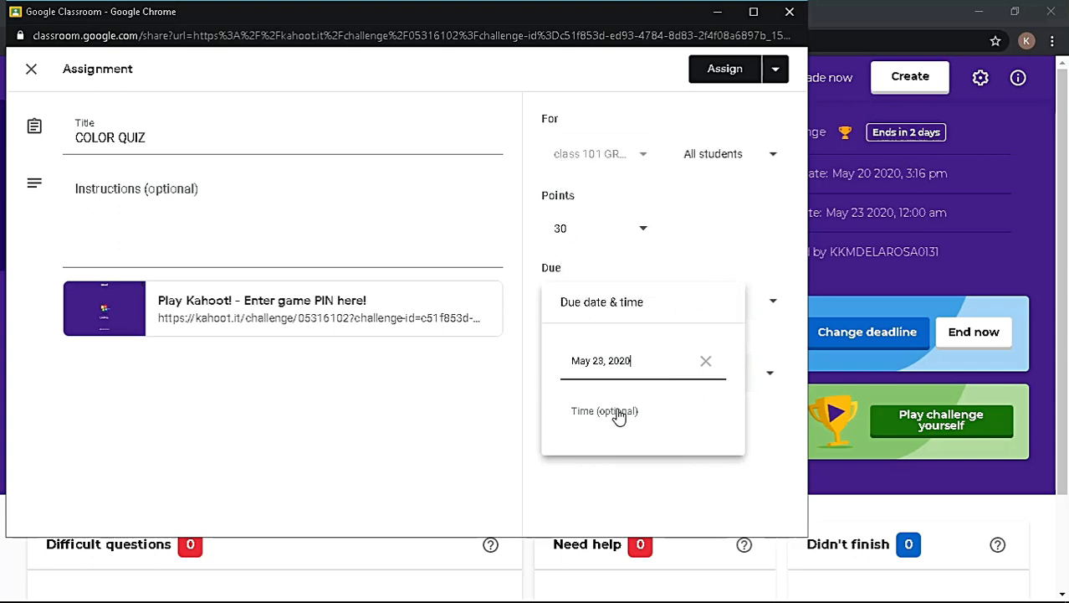
type("12:00AM")
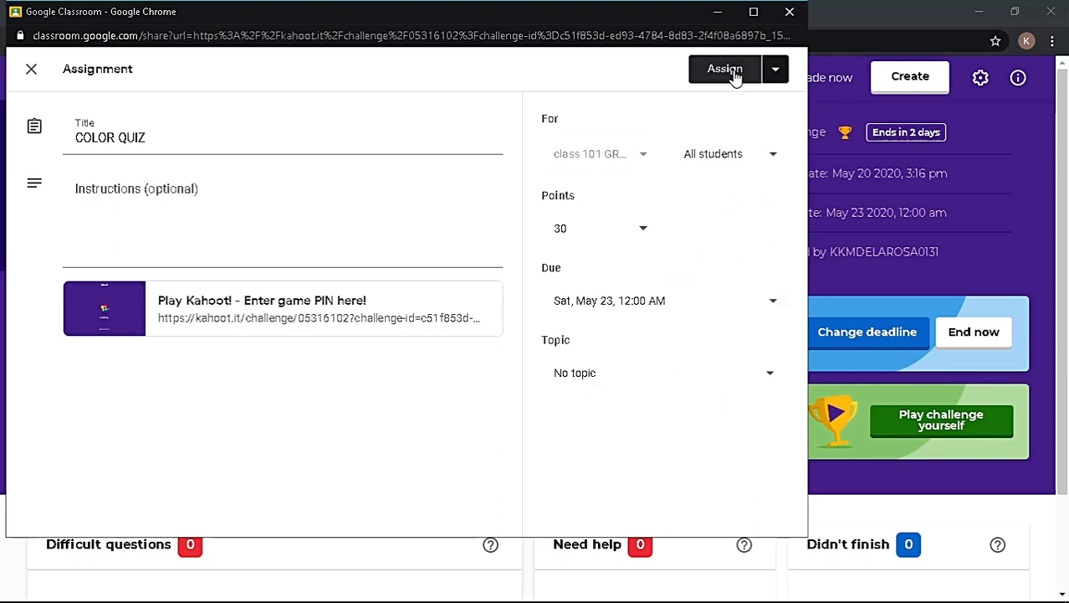
Post the assignment and view it on the student's Classwork page.
left_click(723, 69)
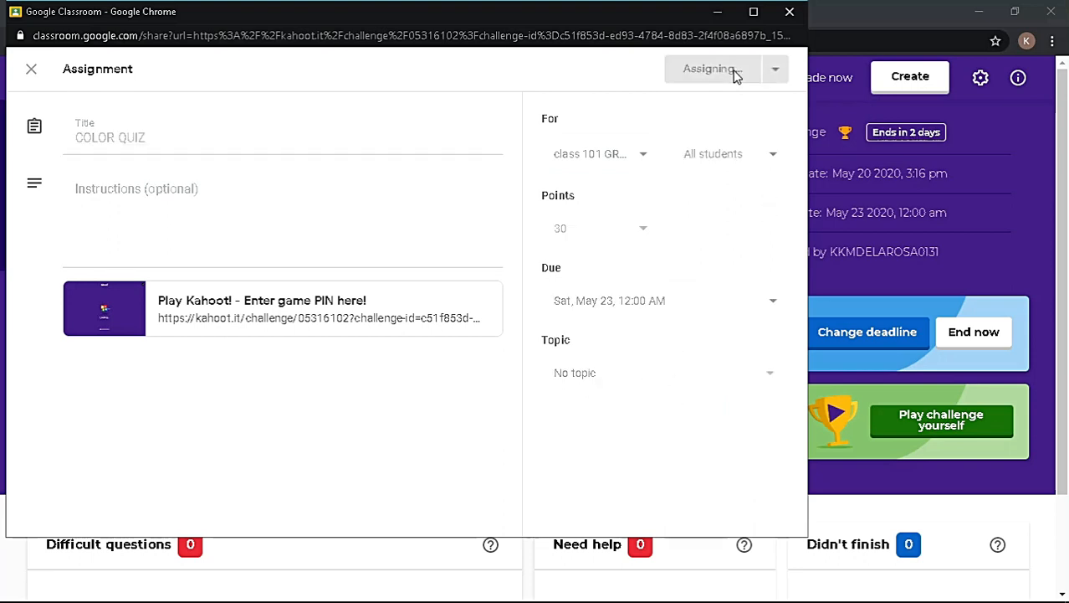
left_click(707, 69)
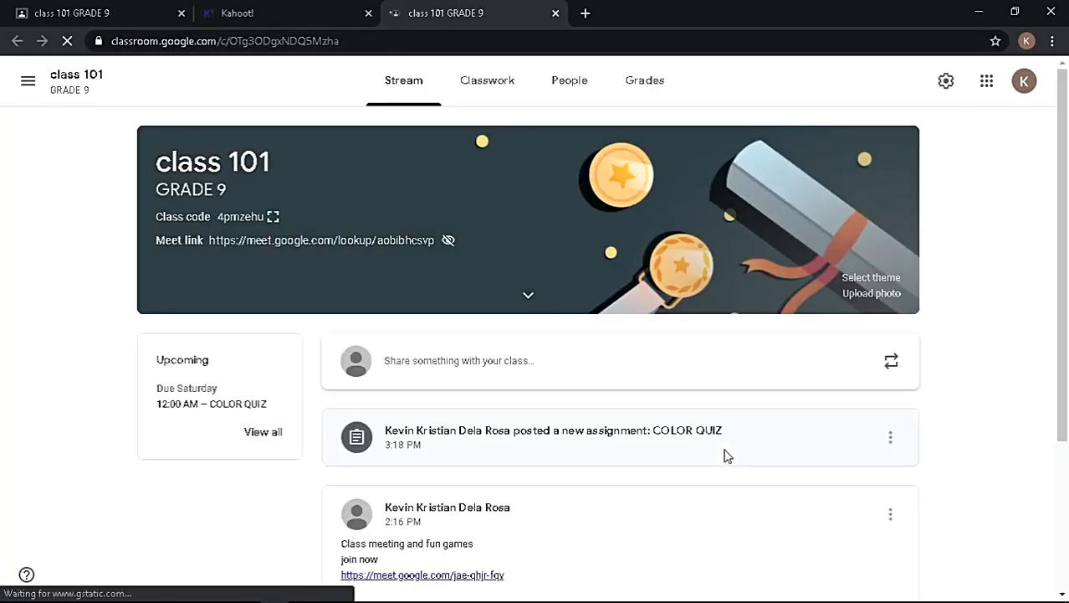
left_click(487, 80)
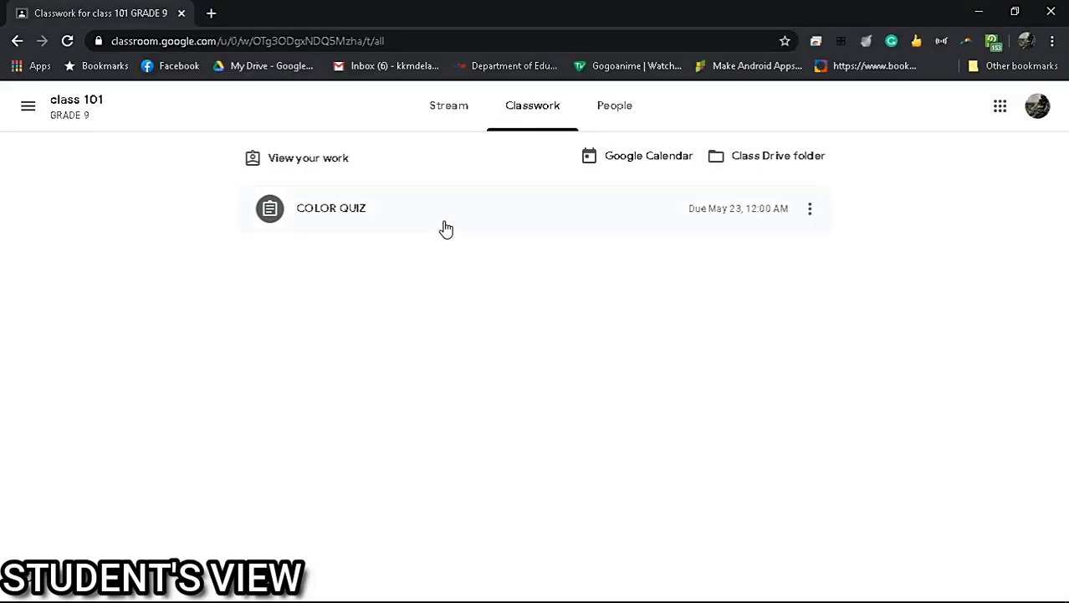
Open the COLOR QUIZ assignment as a student and join as STUDENT 1.
left_click(331, 207)
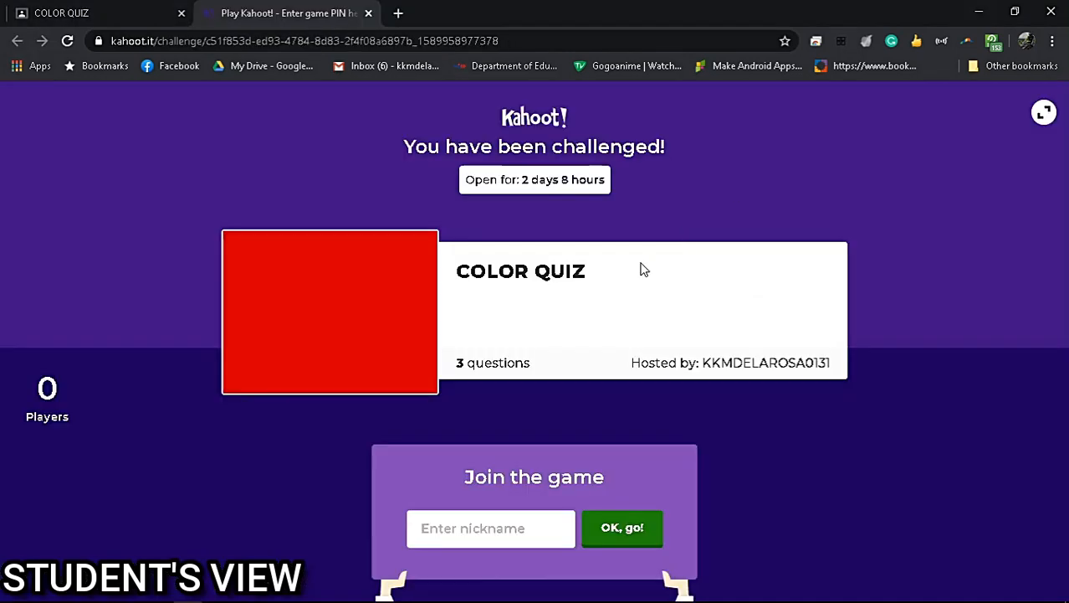
mouse_move(559, 136)
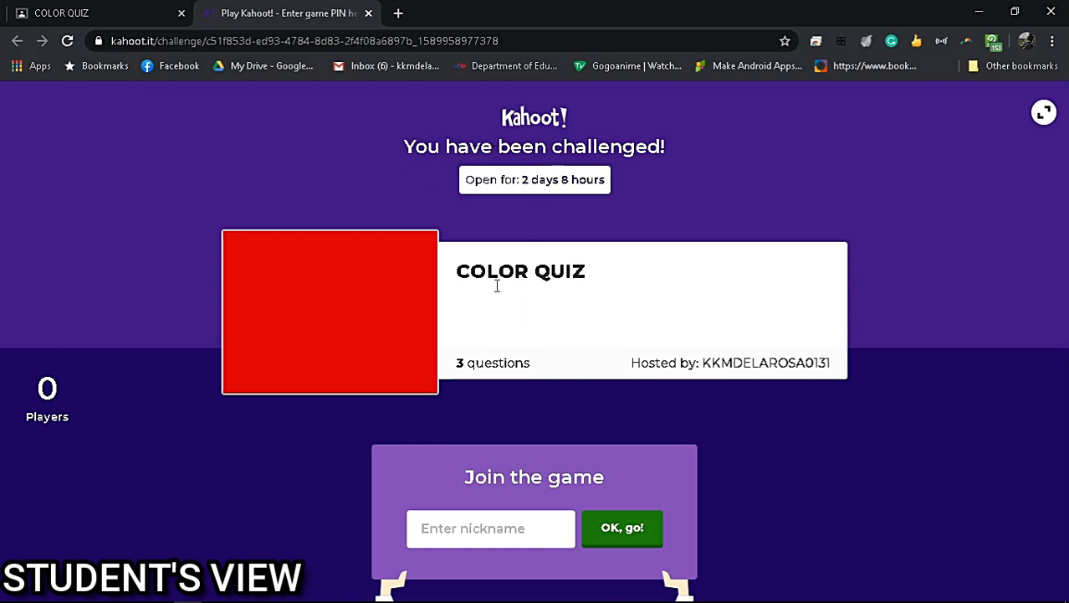
mouse_move(617, 207)
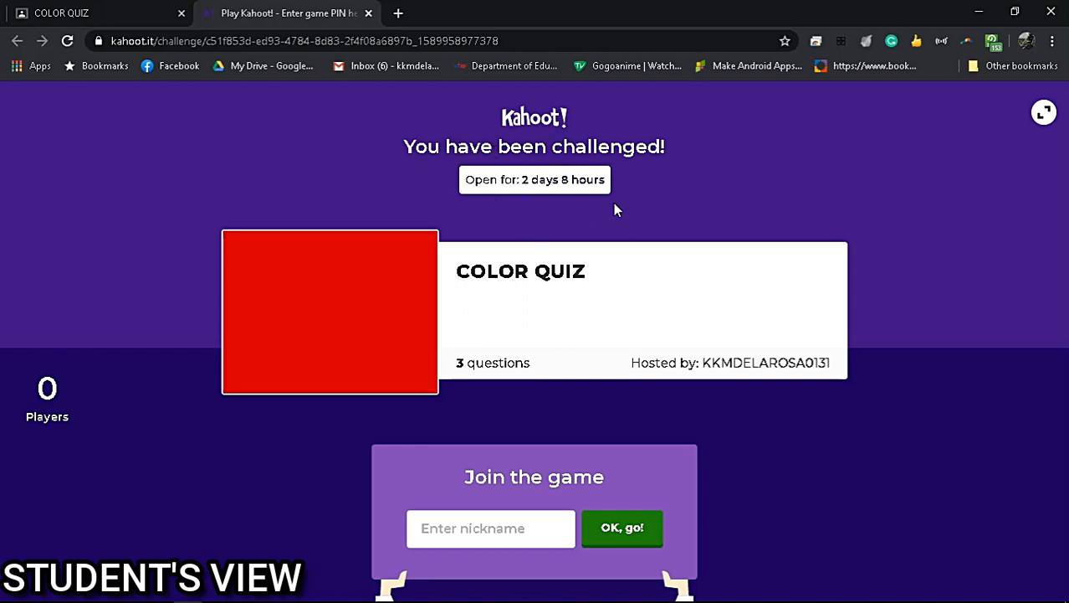
left_click(491, 528)
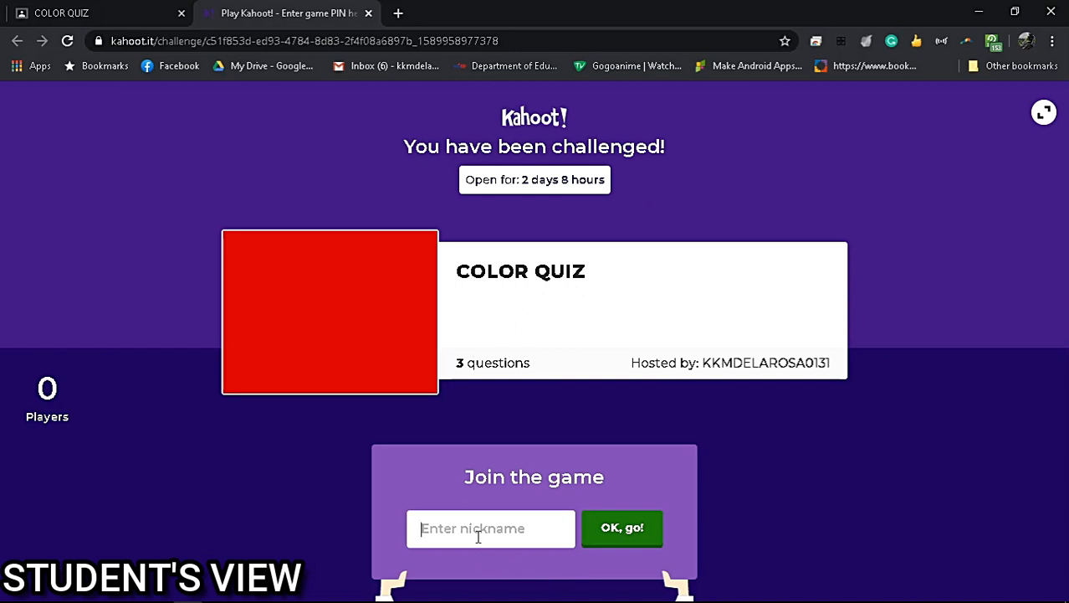
left_click(490, 529)
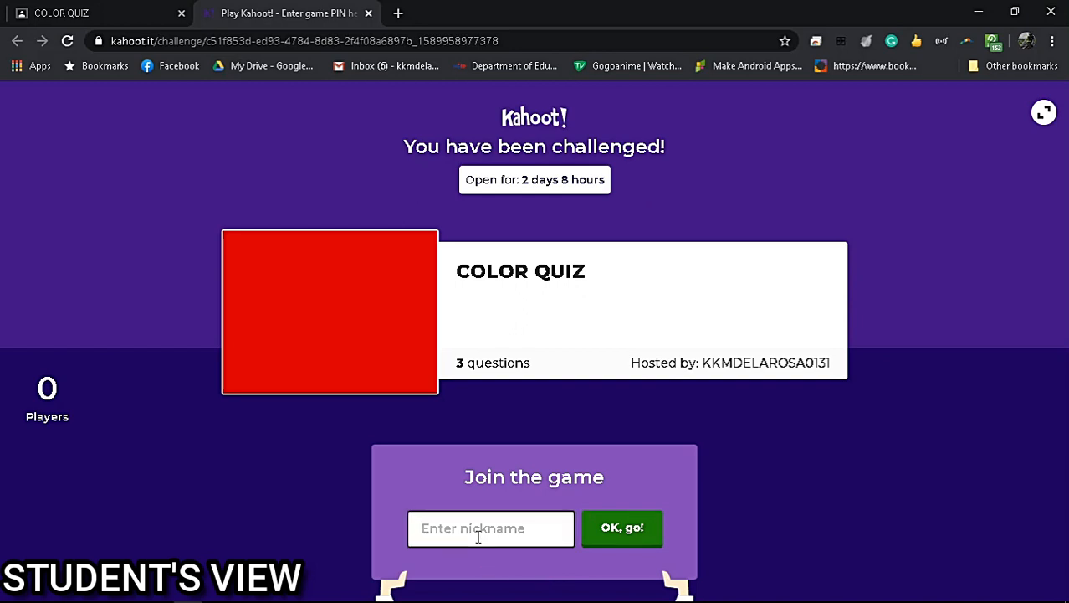
type("STUDENT 1")
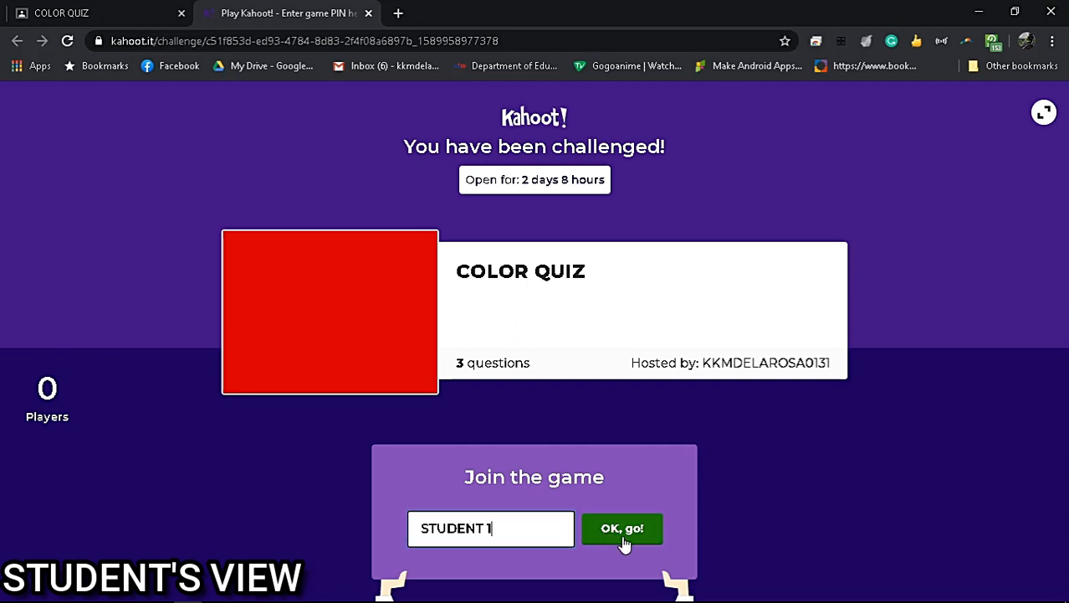
left_click(621, 529)
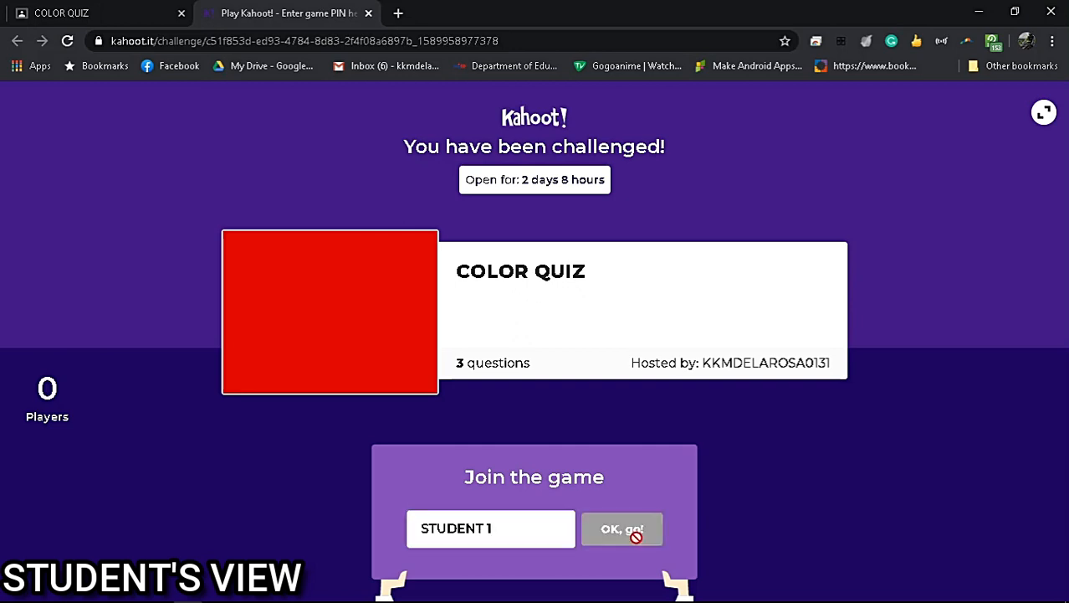
left_click(621, 529)
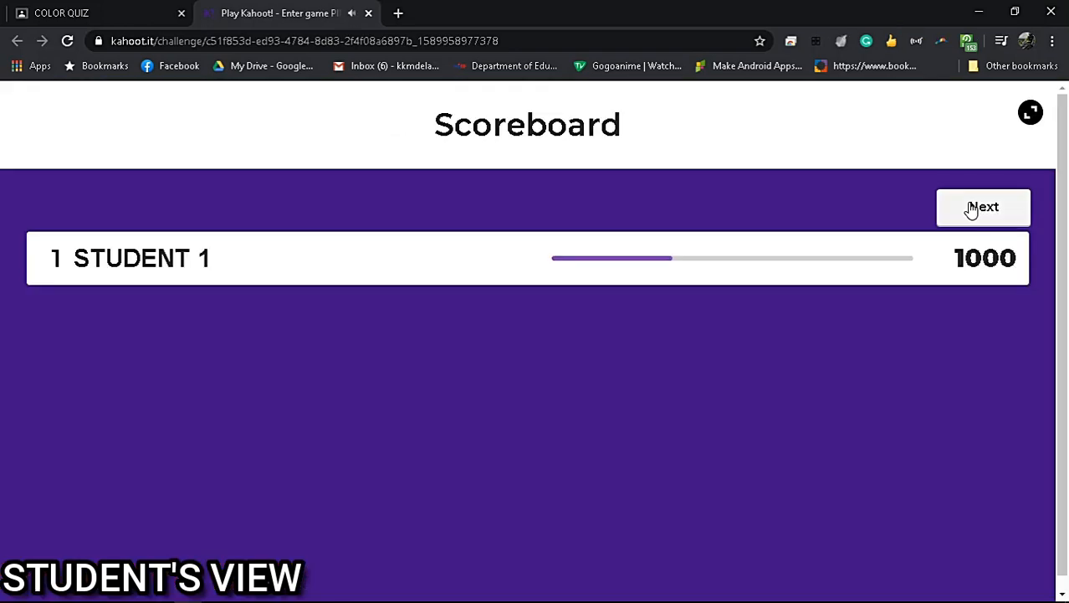
Answer True to the colour-mixing question and White to the last one.
left_click(985, 208)
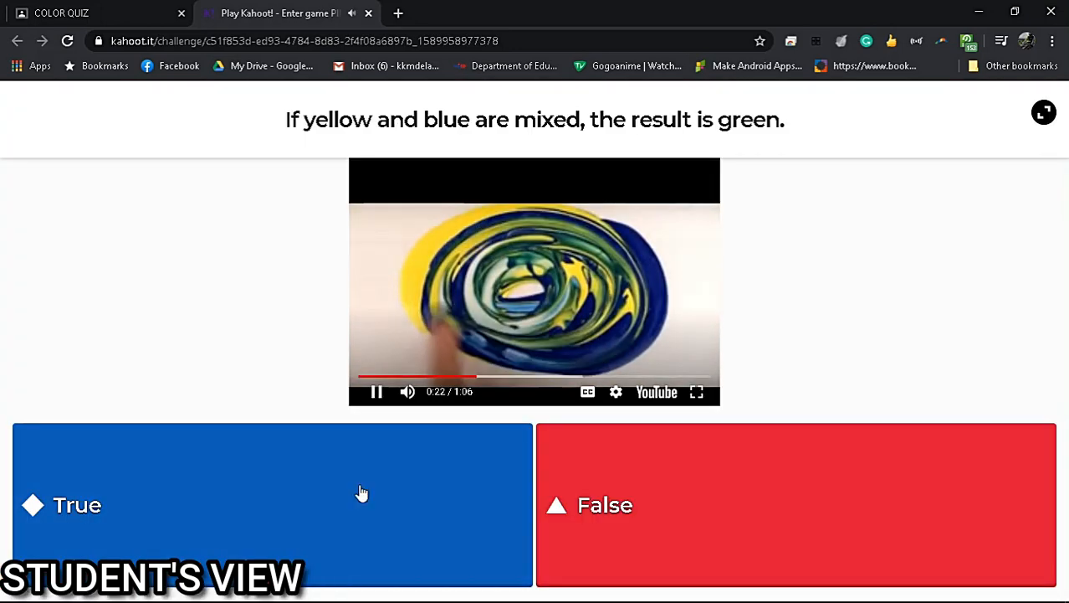
left_click(271, 504)
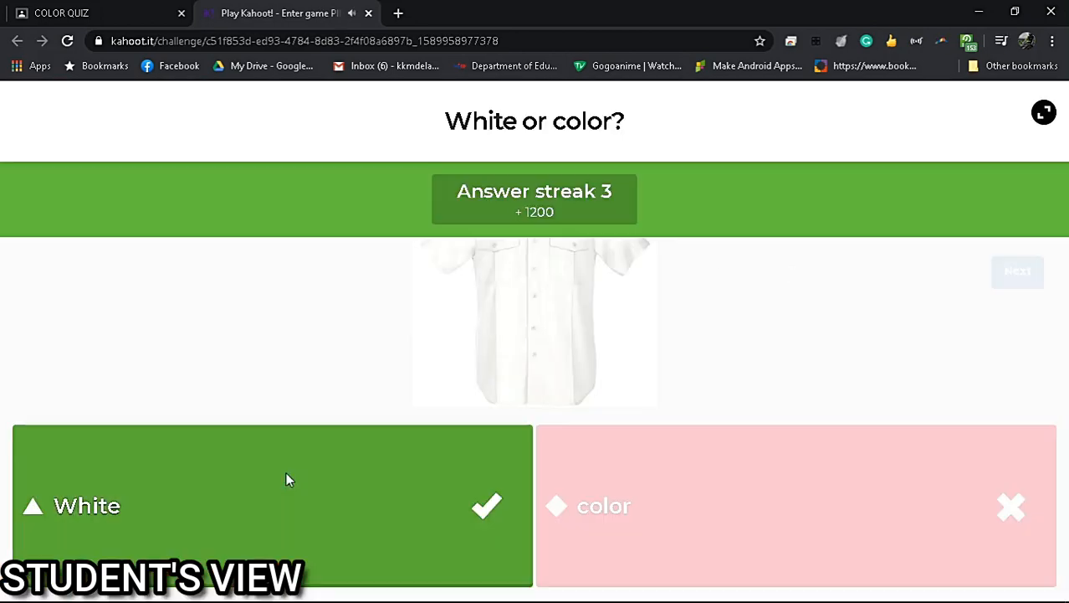
left_click(96, 14)
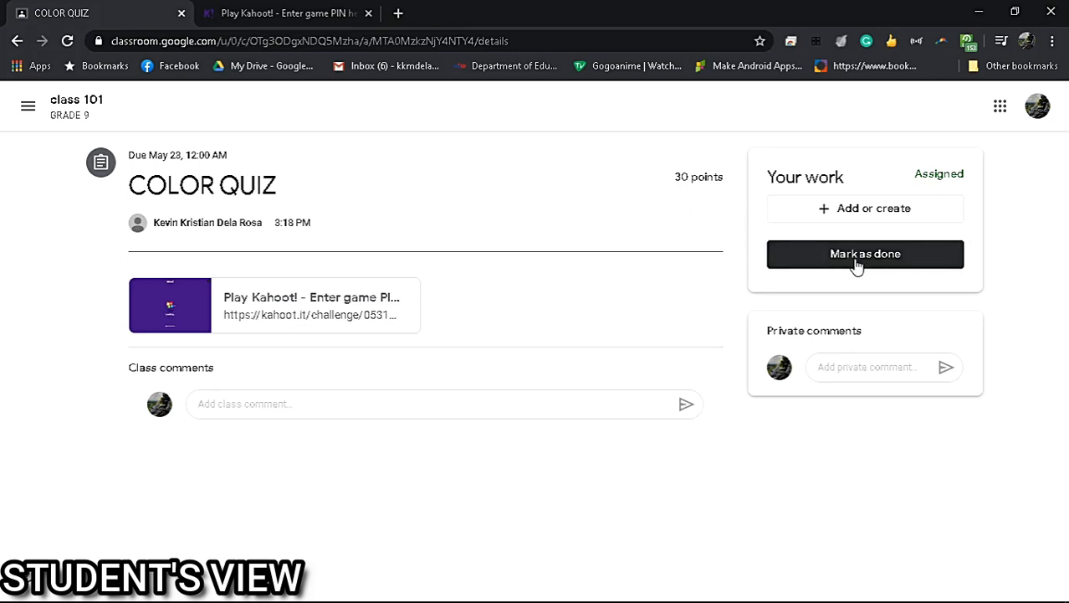
Mark the COLOR QUIZ assignment as done and confirm it.
left_click(865, 254)
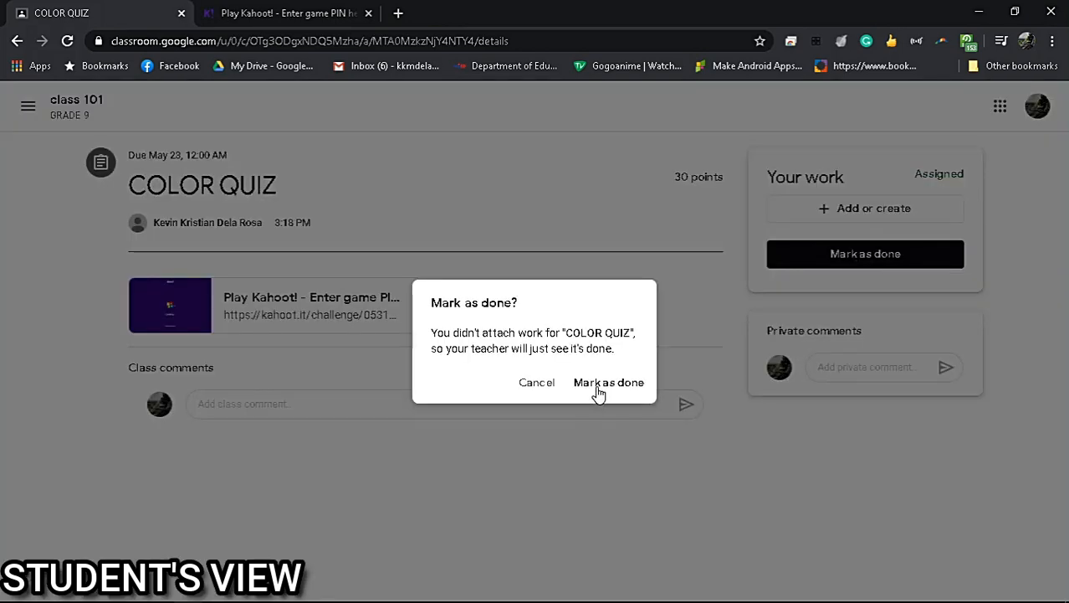
left_click(609, 381)
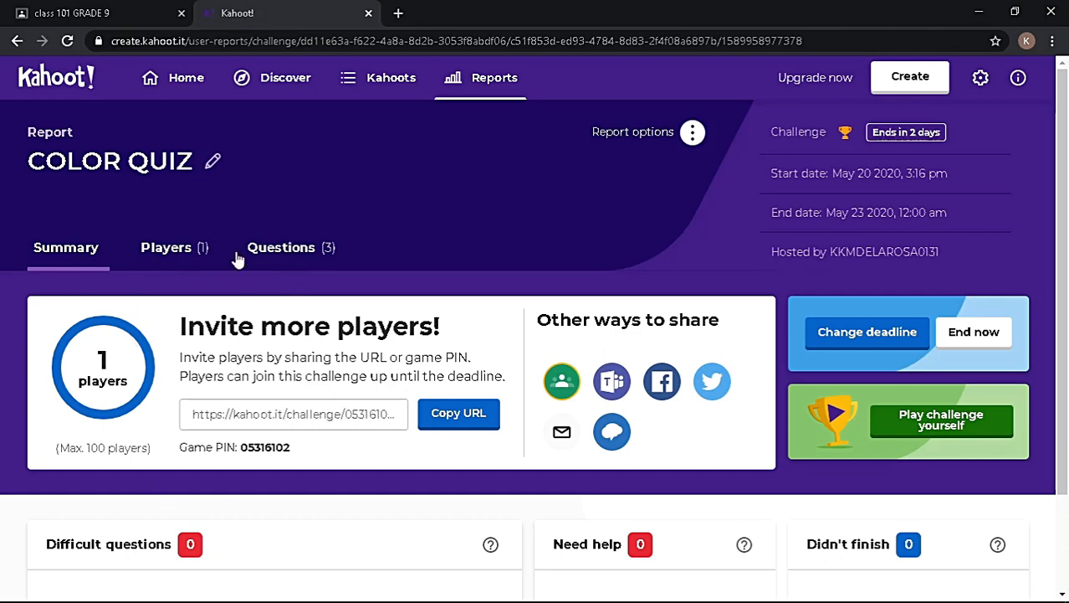
Review STUDENT 1's scores on the Players tab and the per-question answer breakdown.
scroll("down", 3)
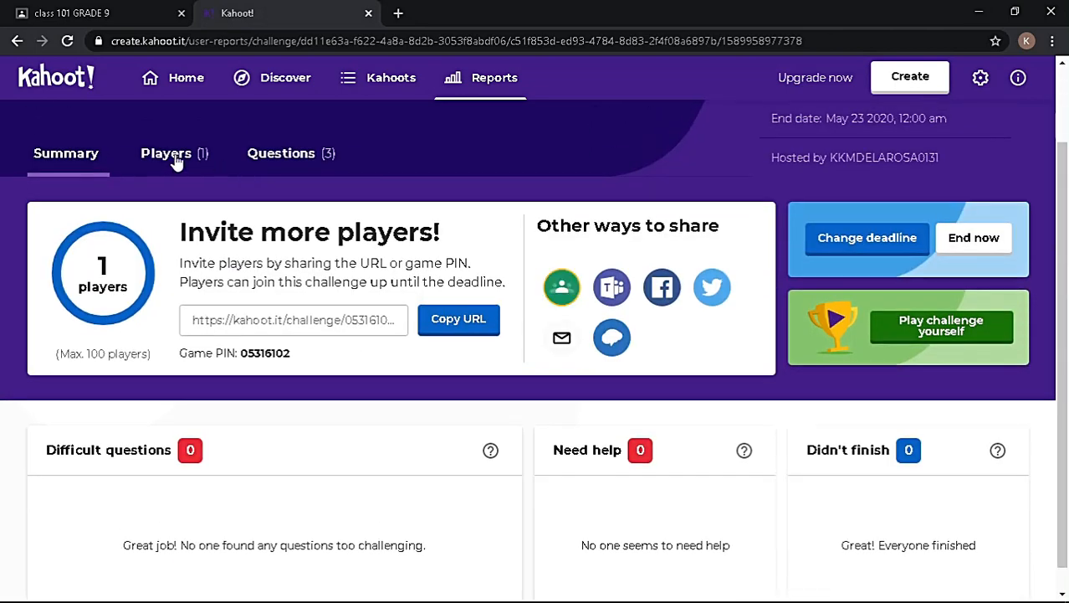
left_click(165, 154)
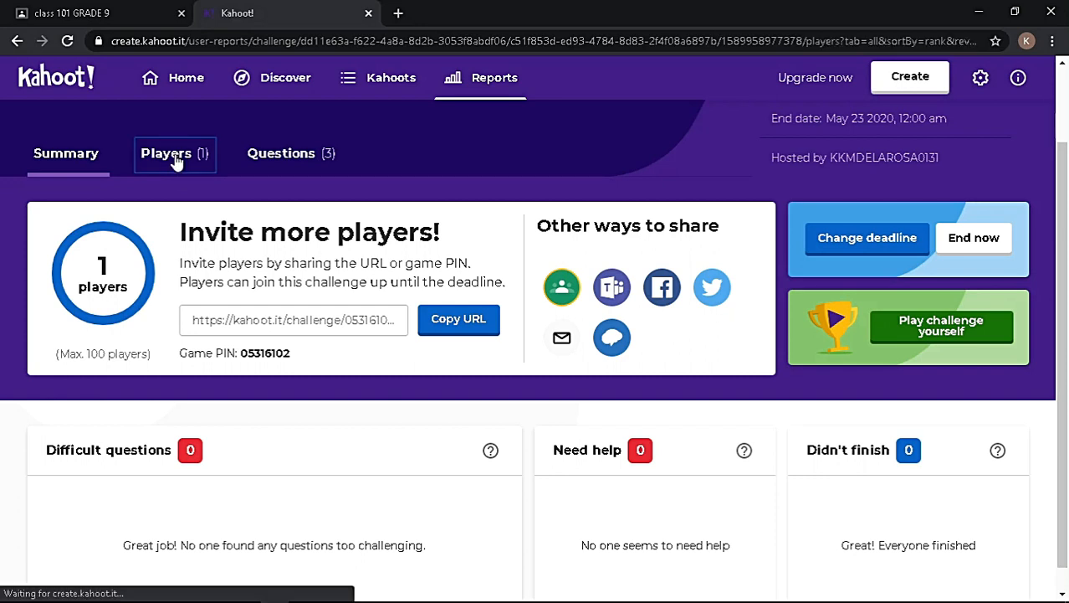
left_click(174, 154)
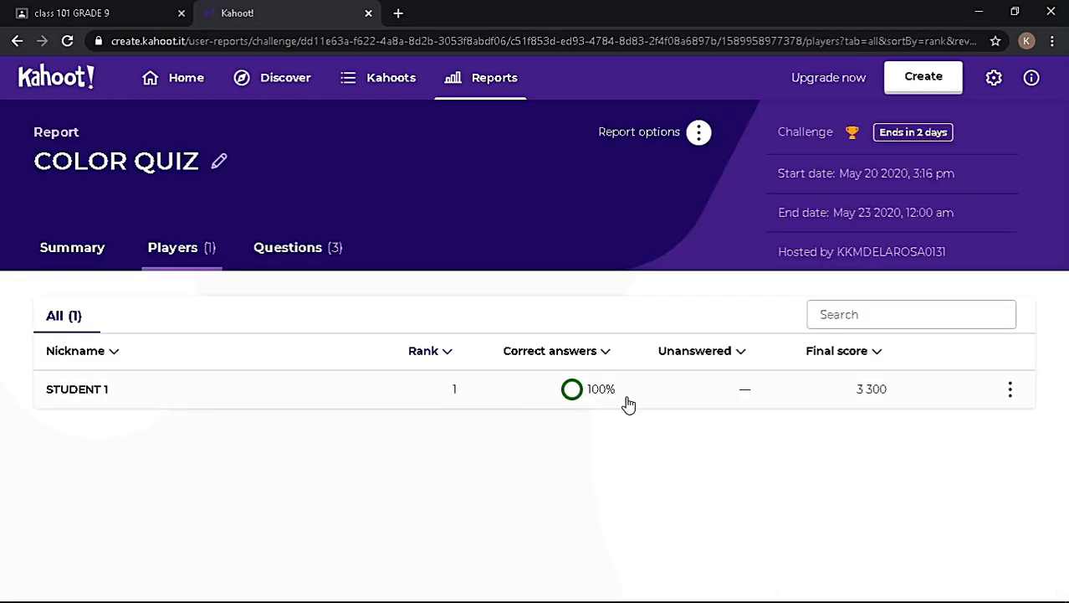
mouse_move(326, 248)
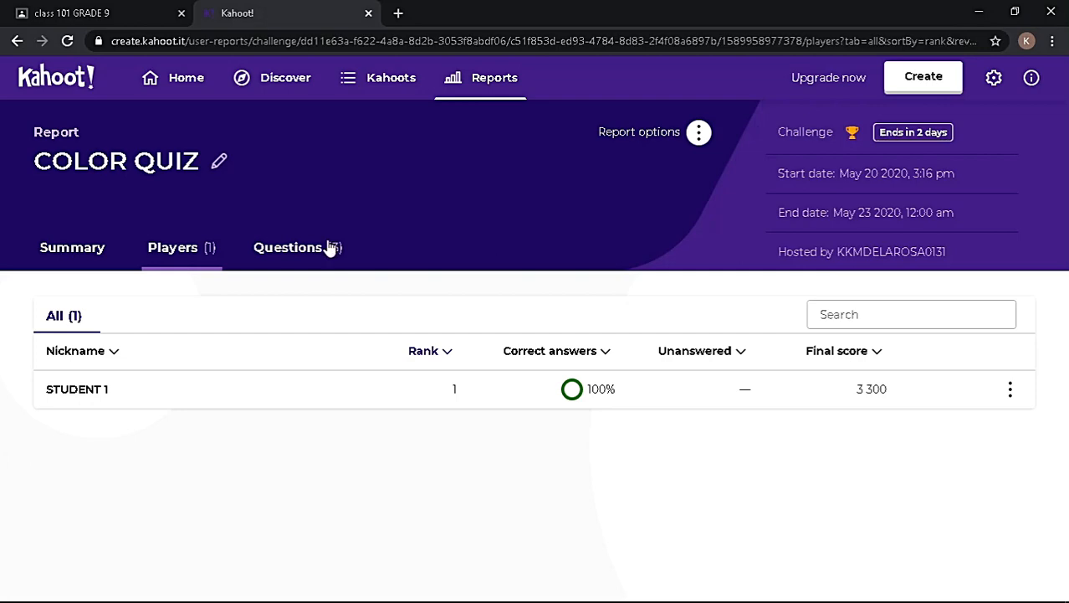
left_click(288, 248)
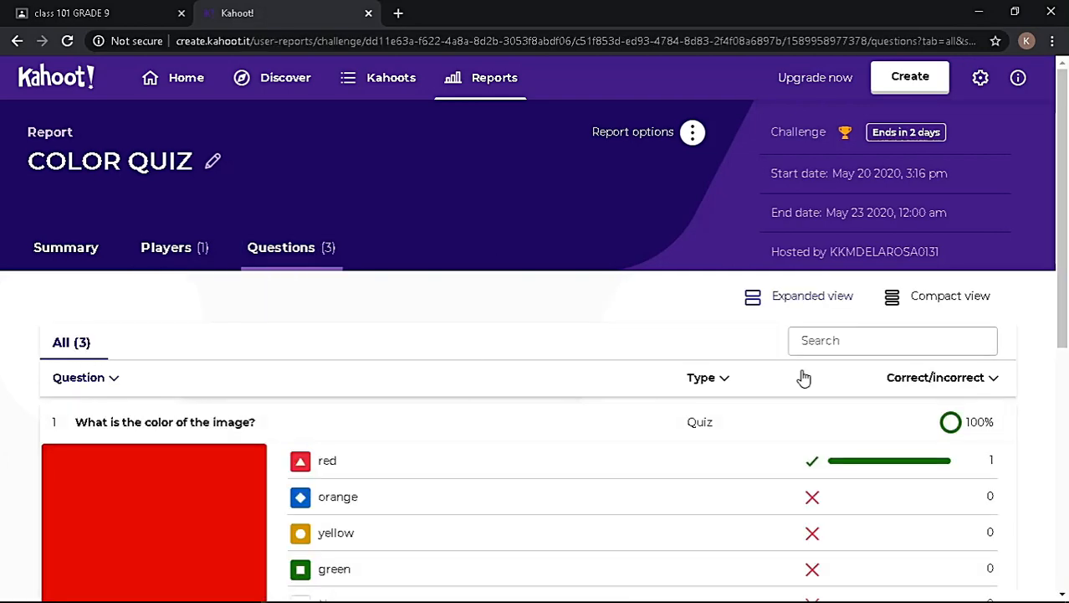
scroll("down", 3)
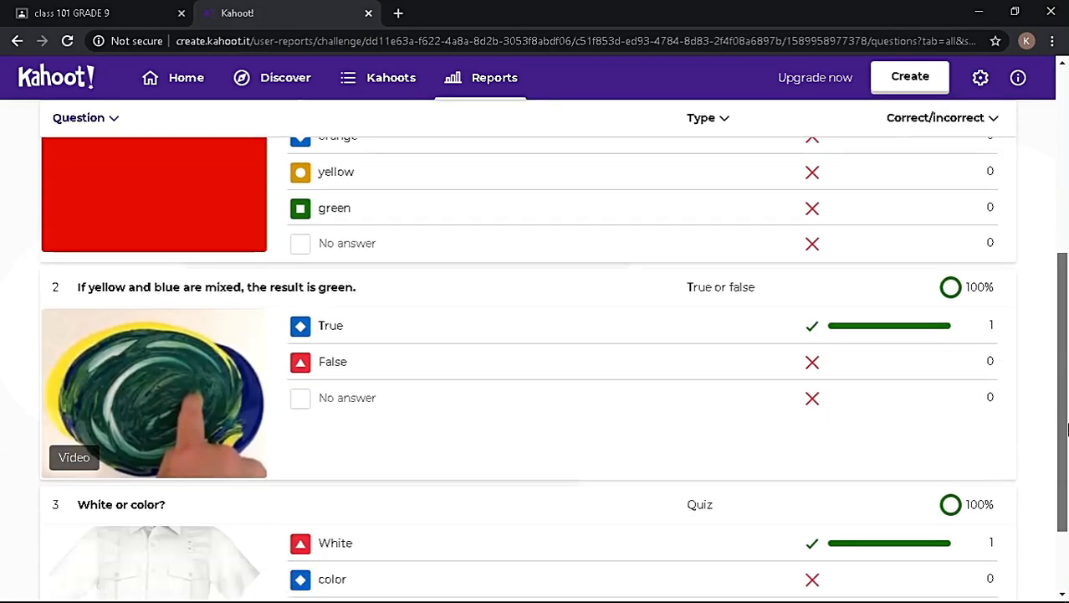
scroll("down", 3)
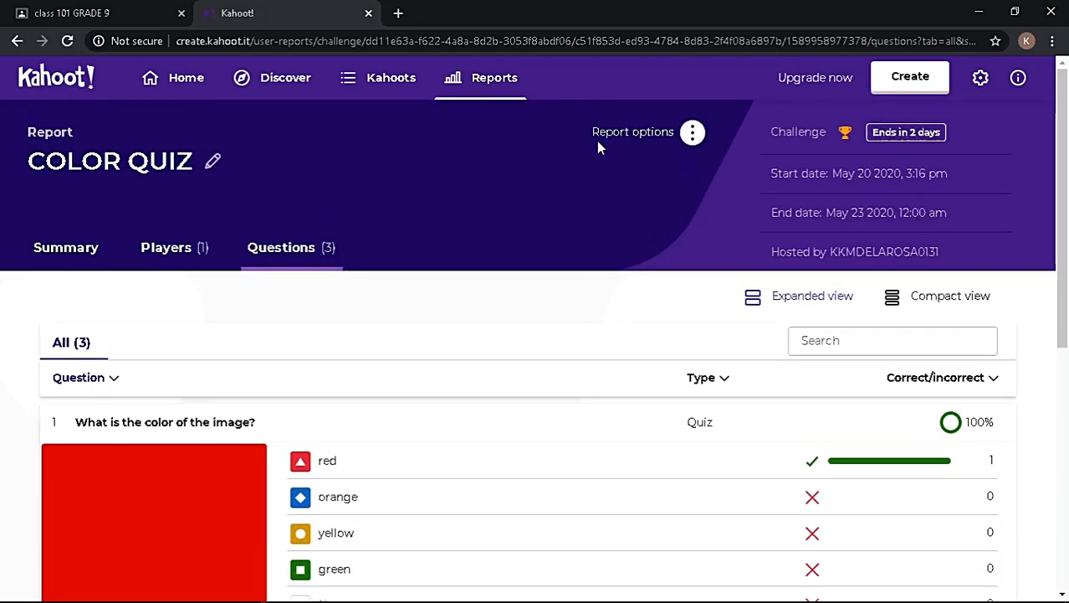
Download the COLOR QUIZ report from Report options to the computer.
left_click(693, 132)
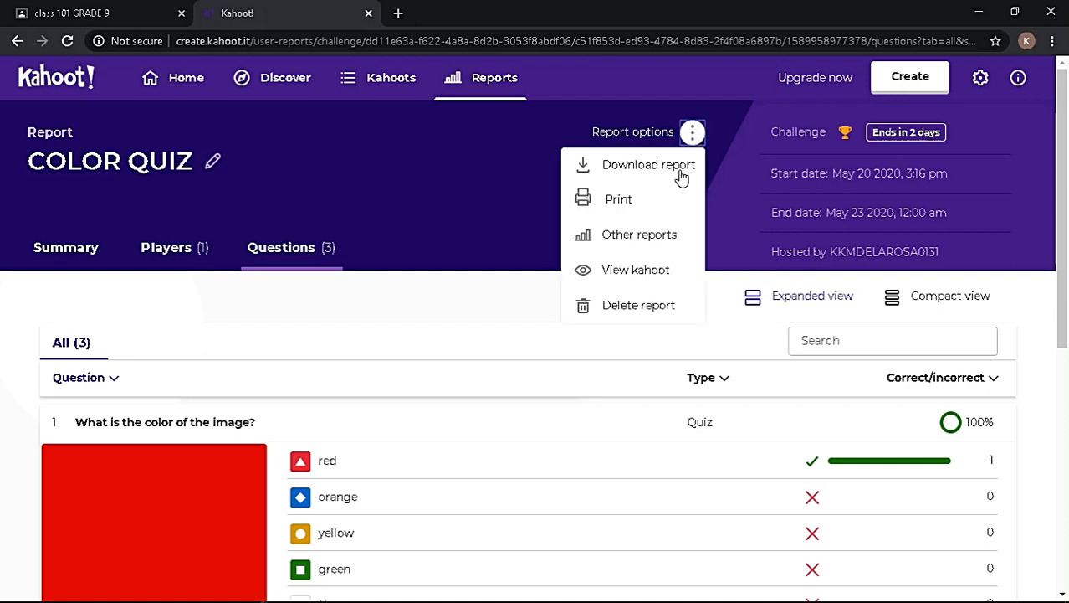
mouse_move(661, 197)
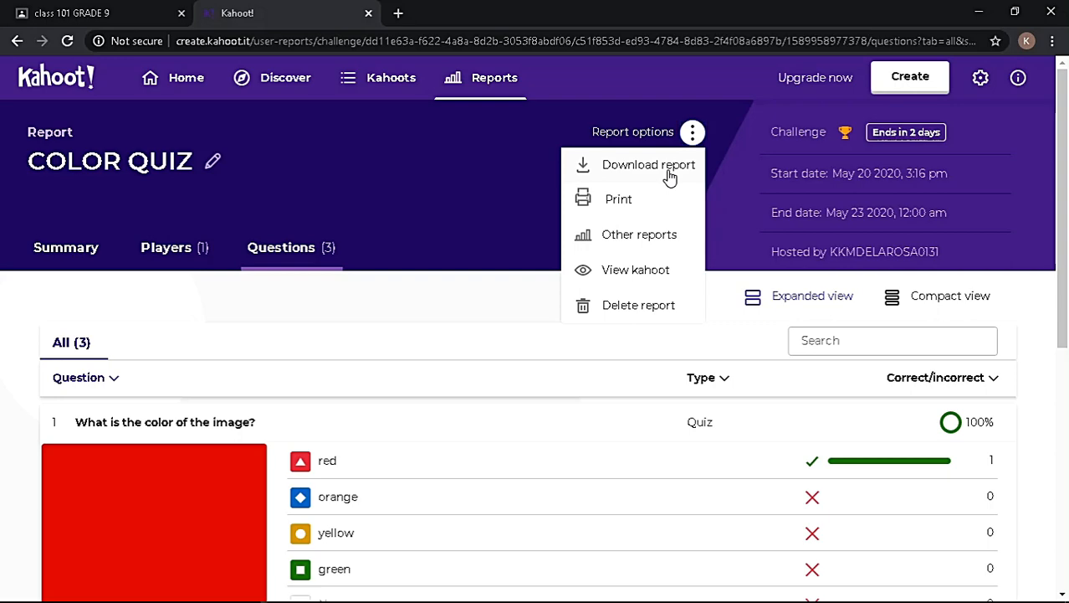
left_click(649, 164)
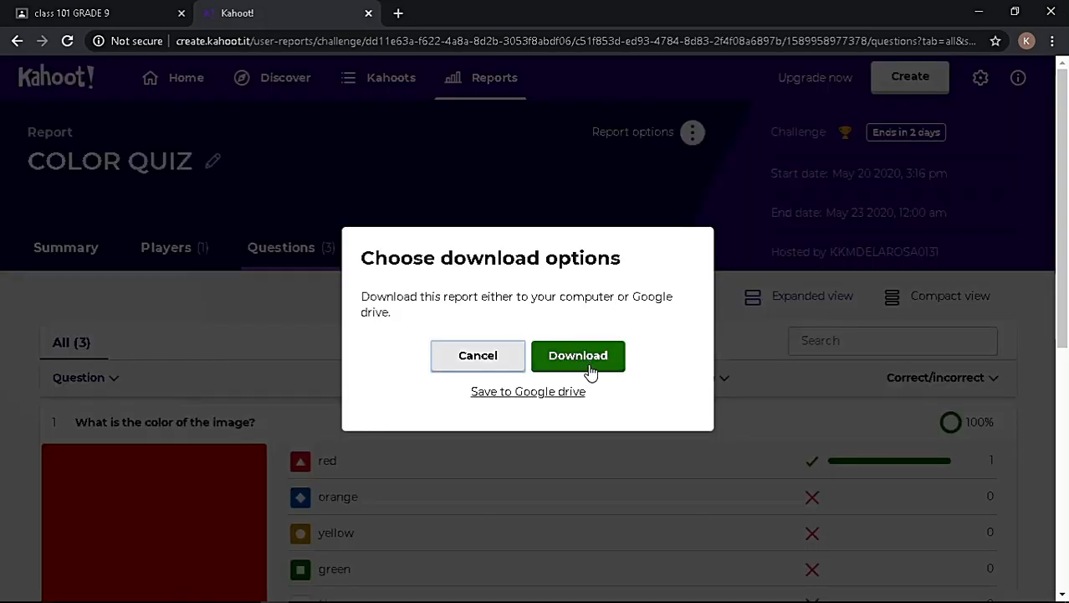
left_click(579, 355)
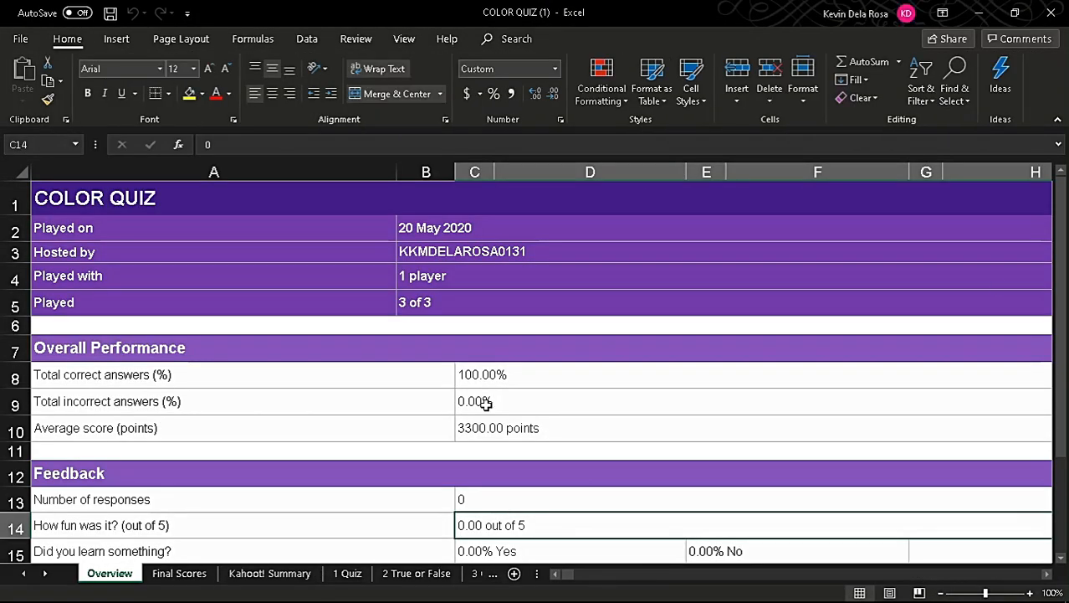
scroll("down", 3)
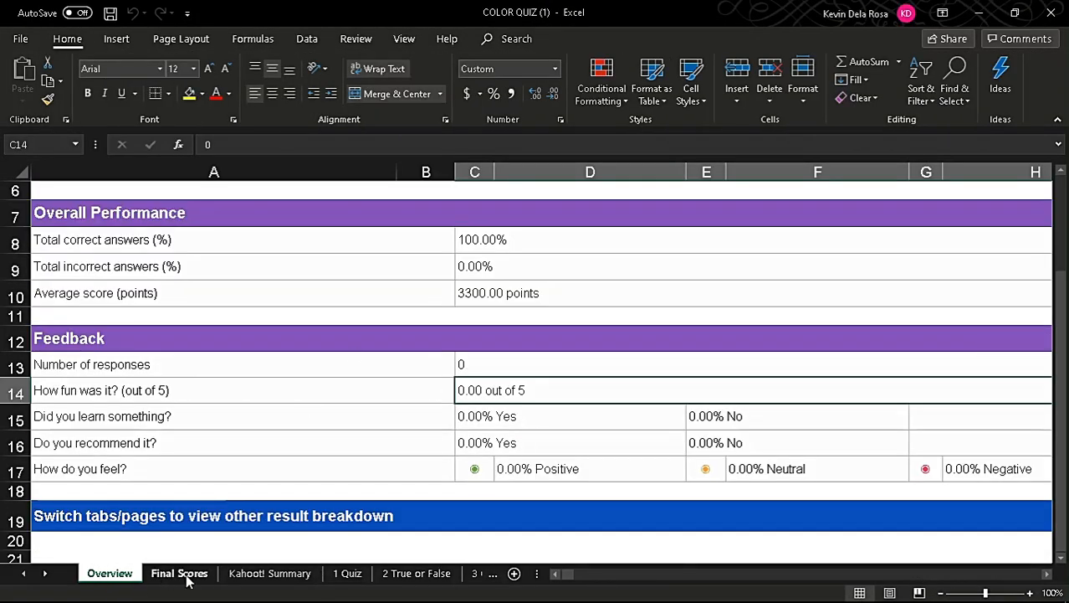
left_click(270, 572)
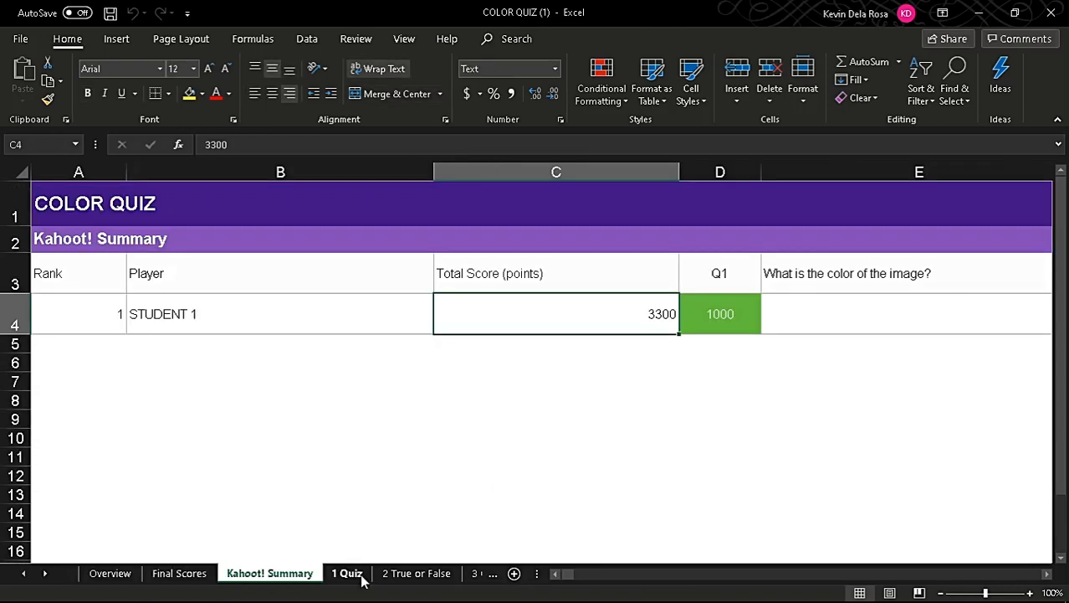
left_click(346, 572)
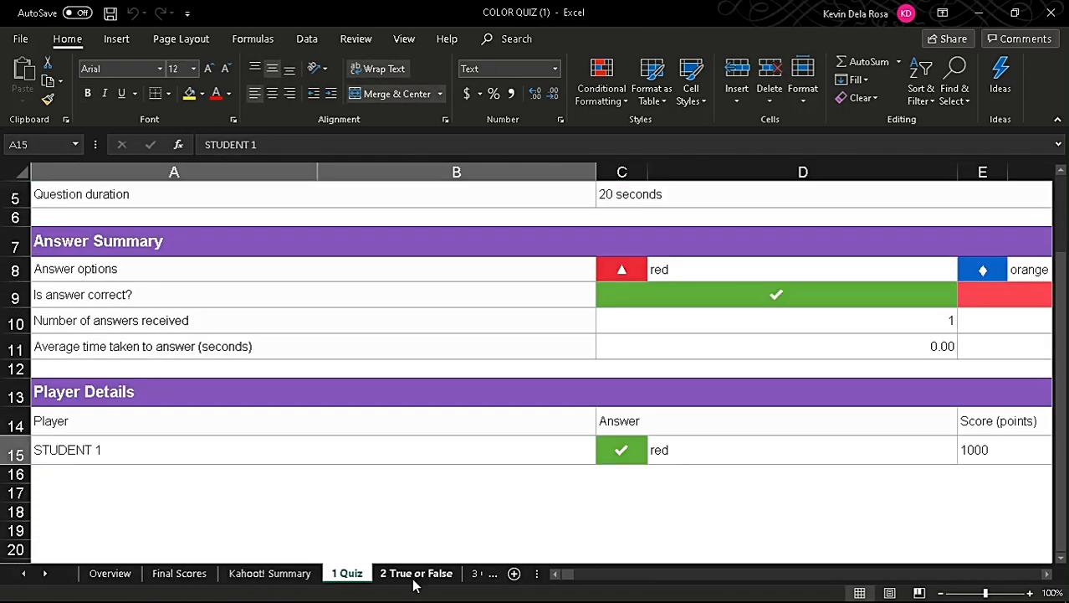
left_click(325, 572)
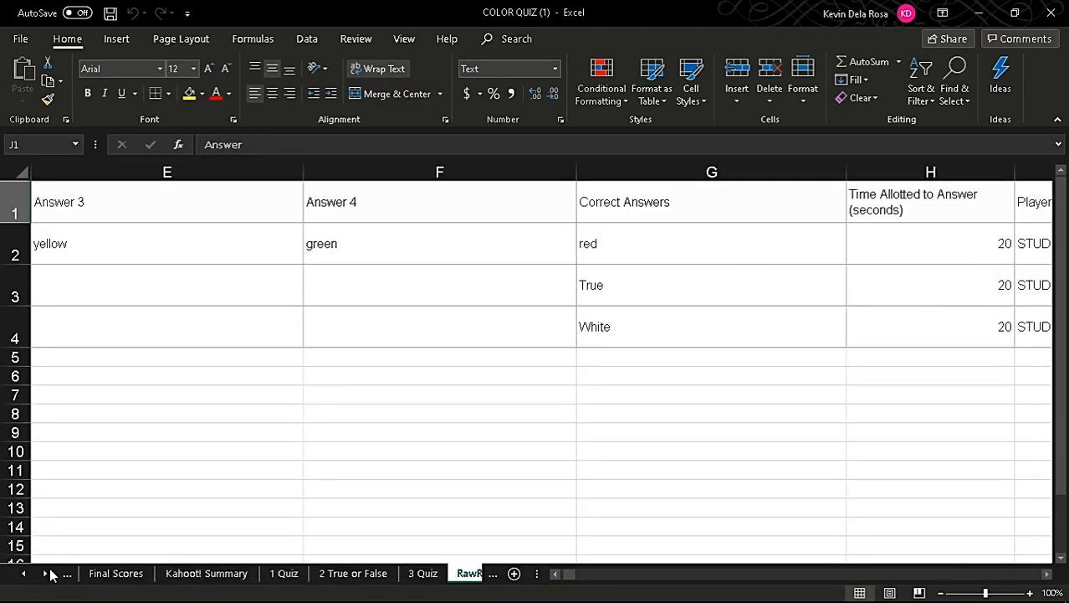
left_click(110, 572)
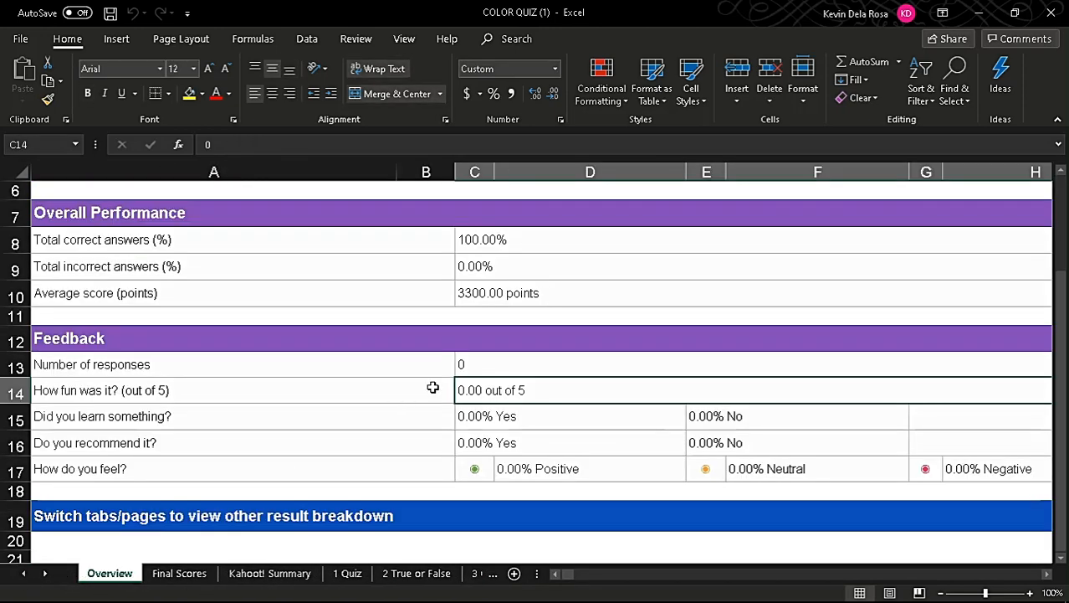